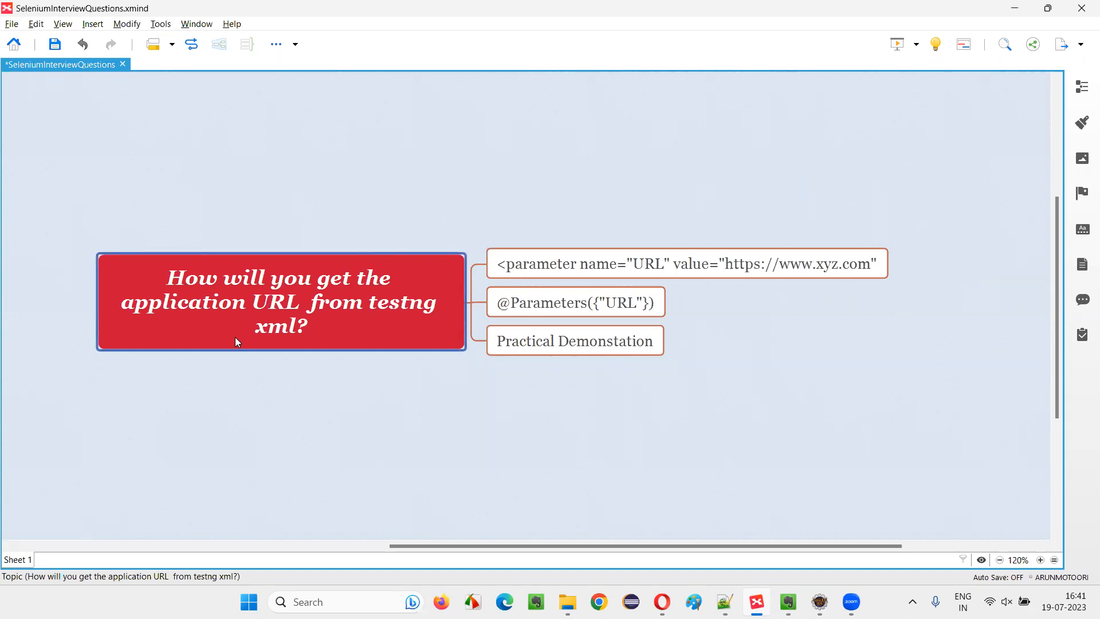
pyautogui.moveTo(196, 294)
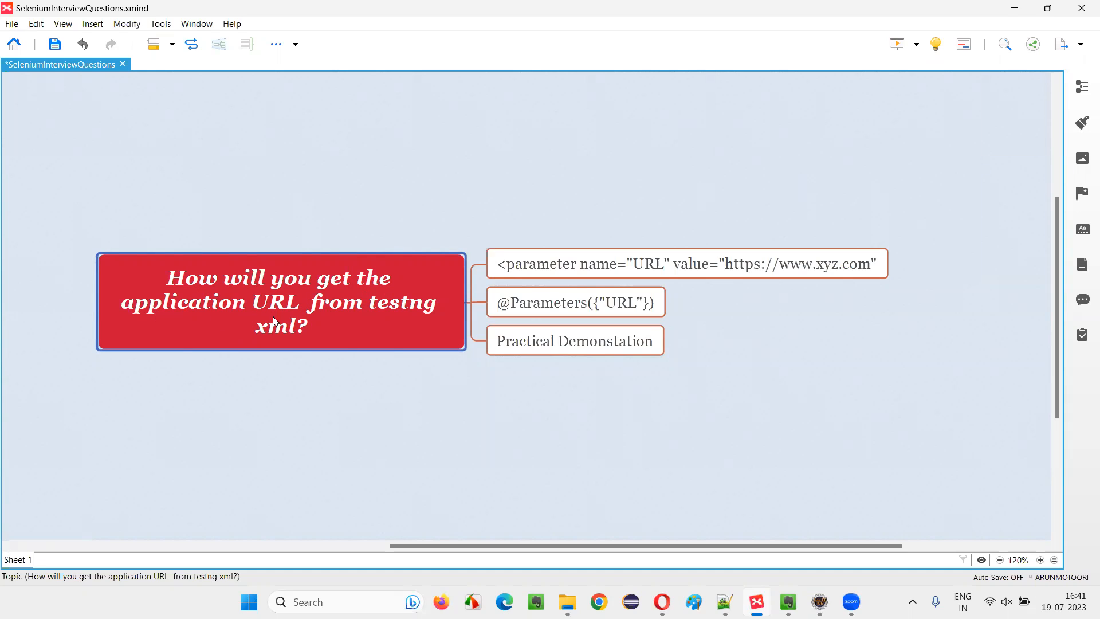
pyautogui.moveTo(314, 355)
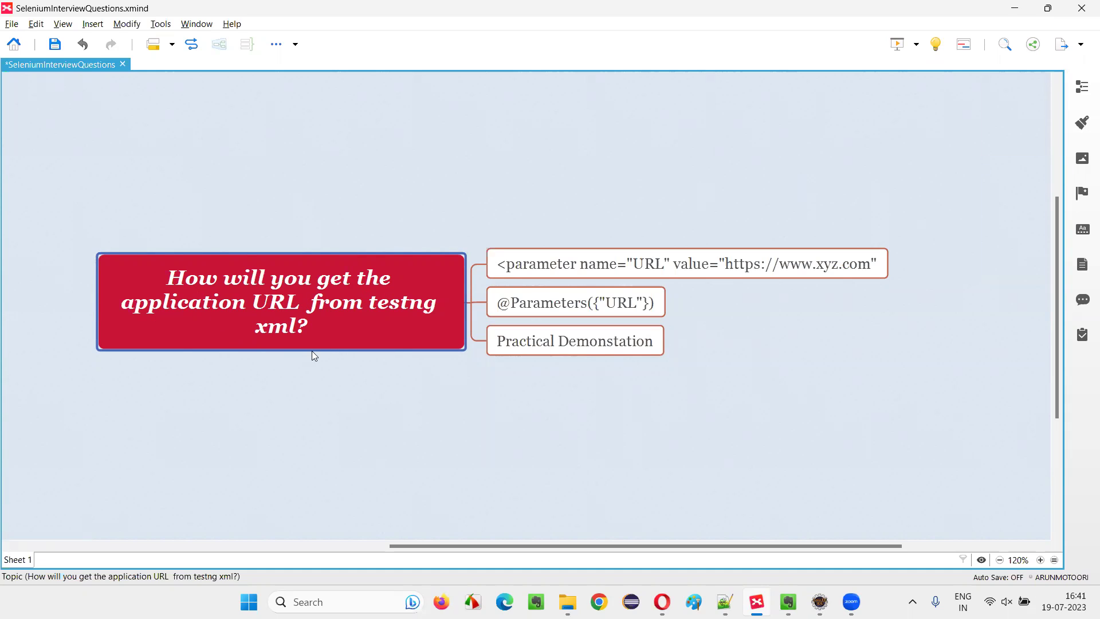
pyautogui.moveTo(328, 355)
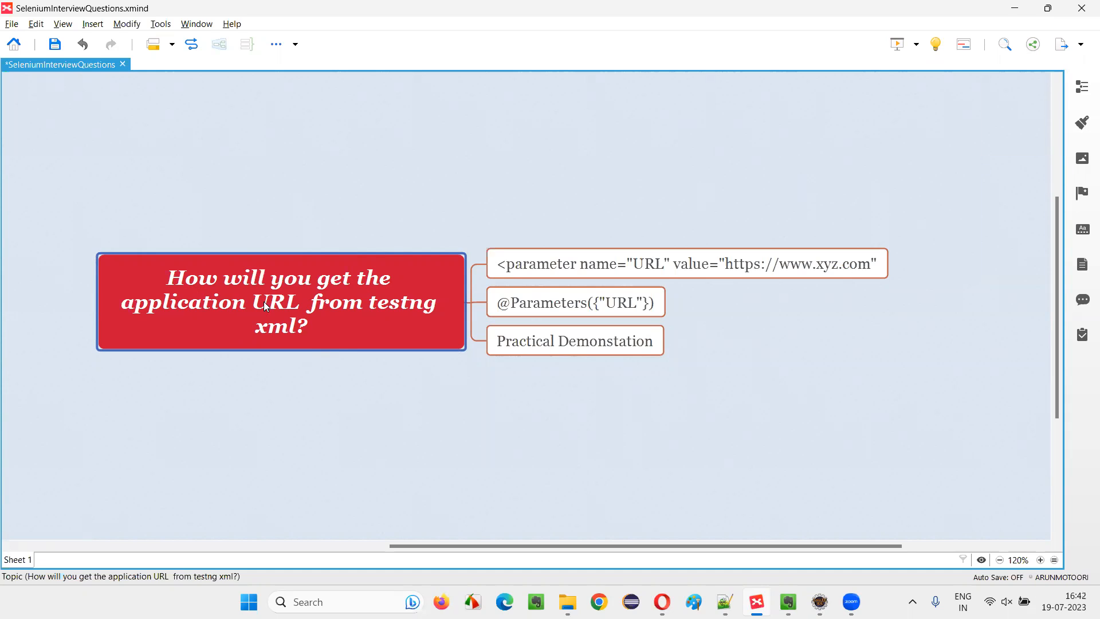
pyautogui.moveTo(281, 322)
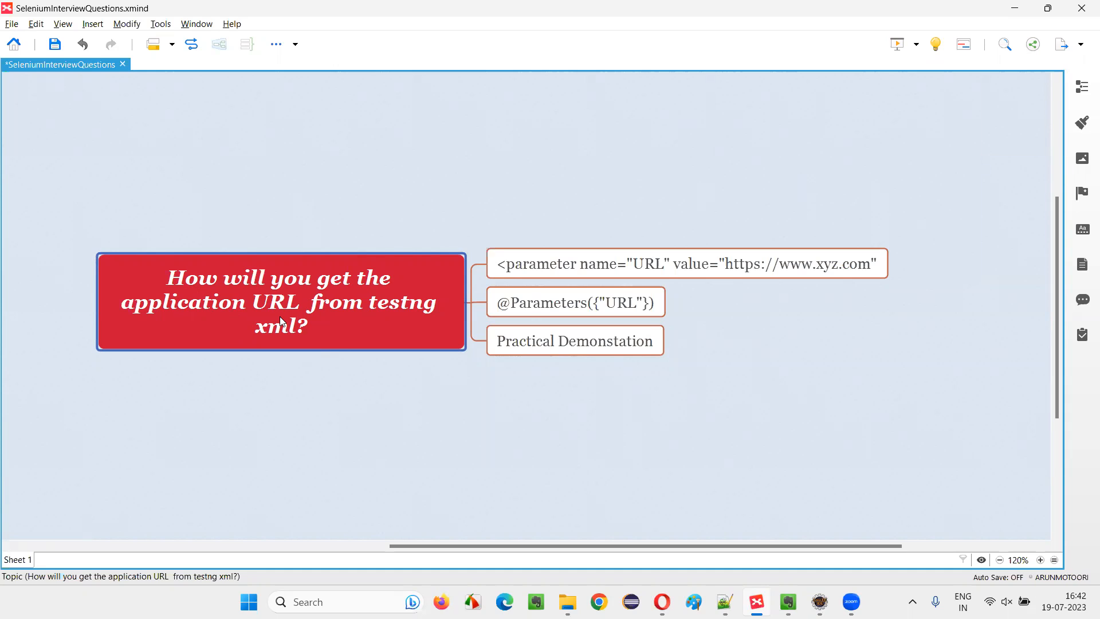
pyautogui.moveTo(294, 345)
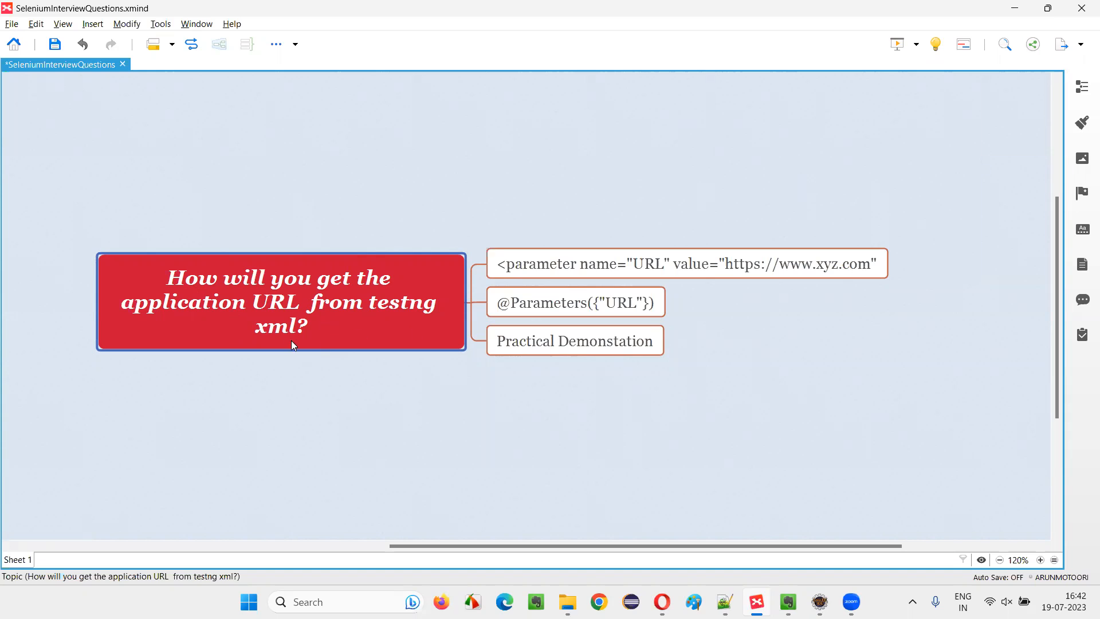
# Select the parameter tag topic and the central question topic in the mind map
pyautogui.click(684, 263)
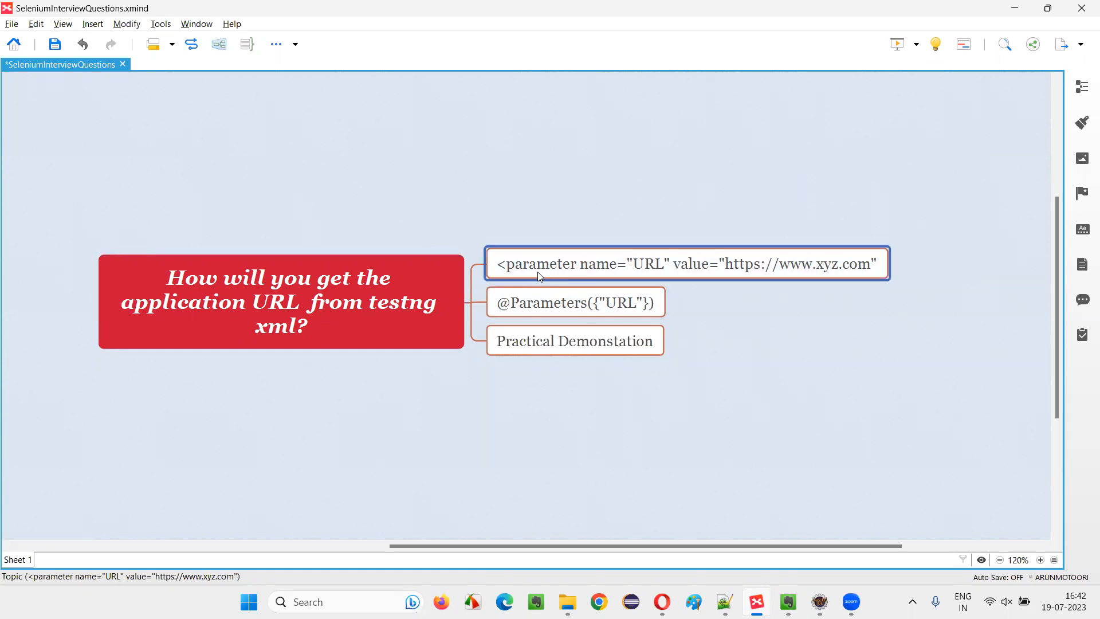
pyautogui.moveTo(860, 274)
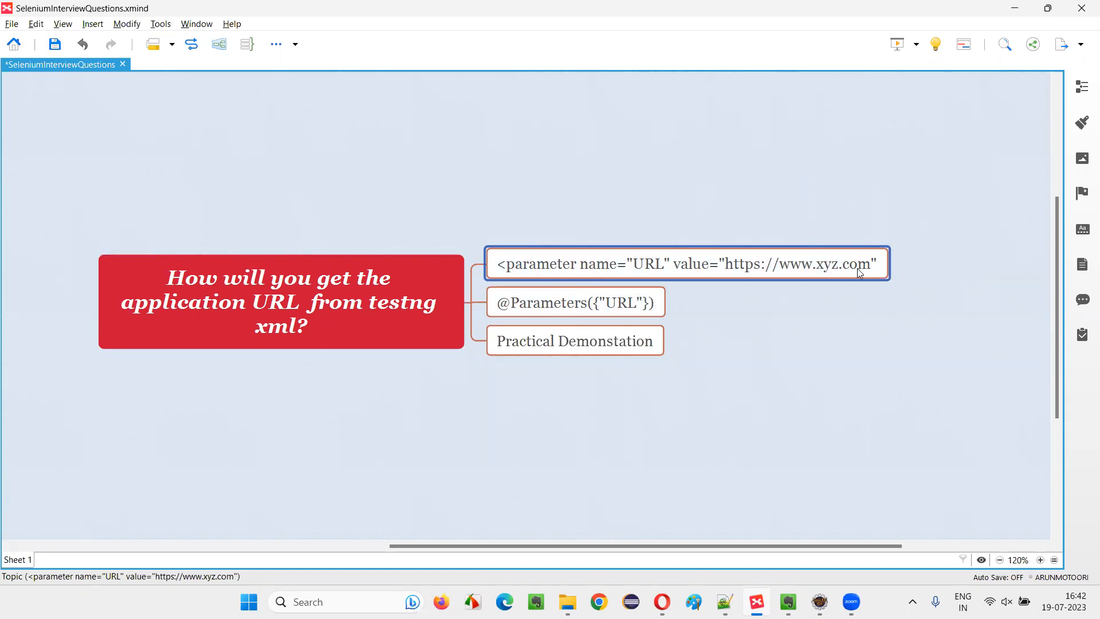
pyautogui.click(574, 301)
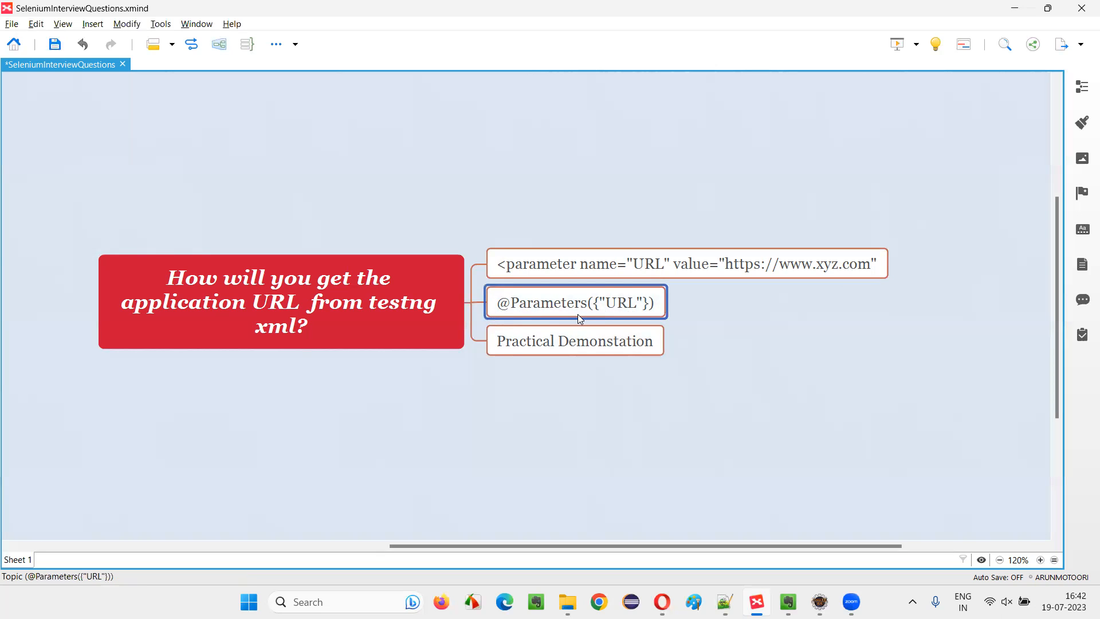
pyautogui.moveTo(559, 254)
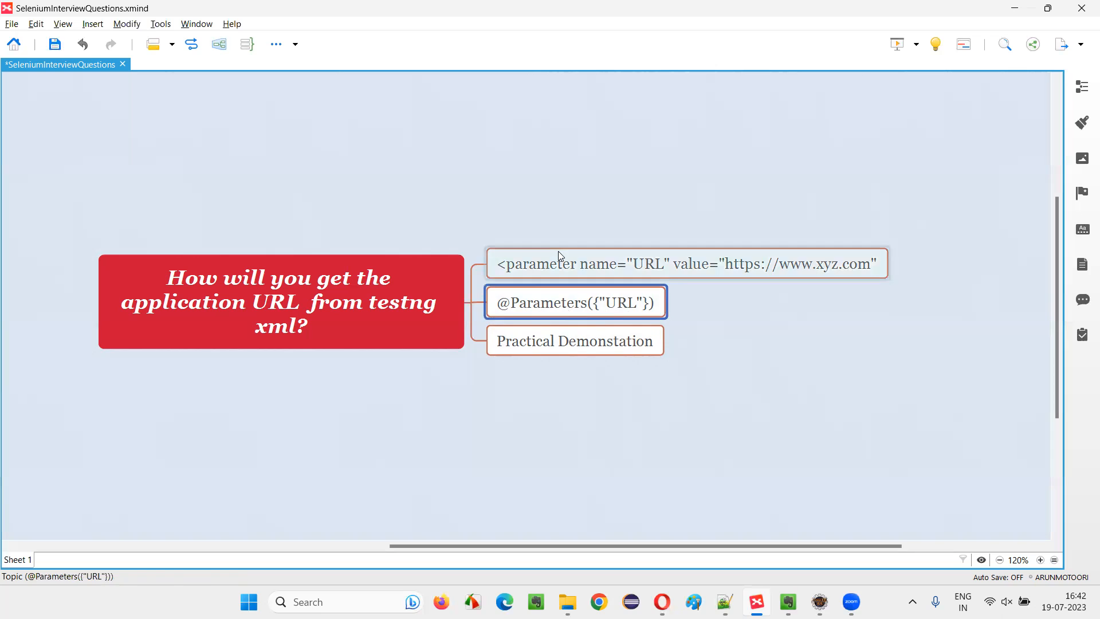
pyautogui.click(687, 263)
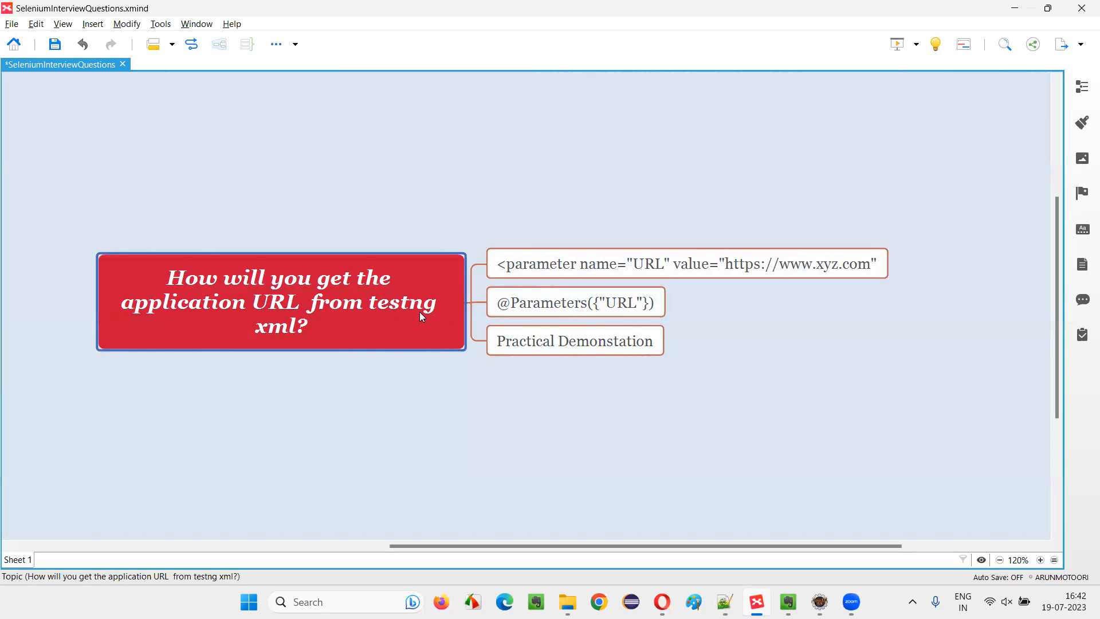
pyautogui.moveTo(312, 345)
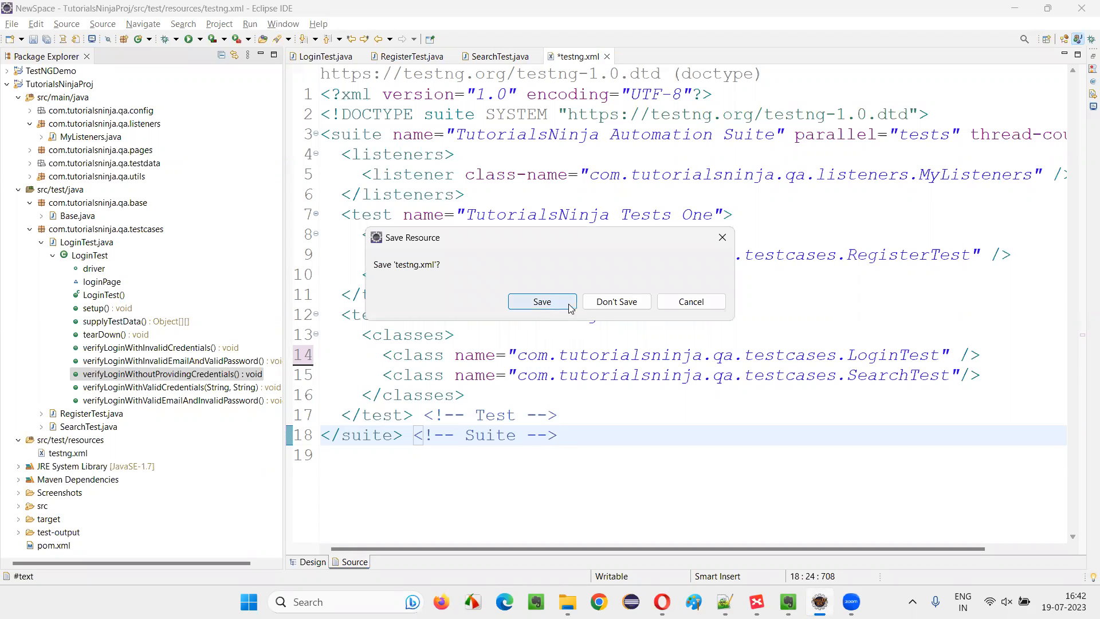
# Save the testng.xml changes and close all open editors
pyautogui.click(541, 301)
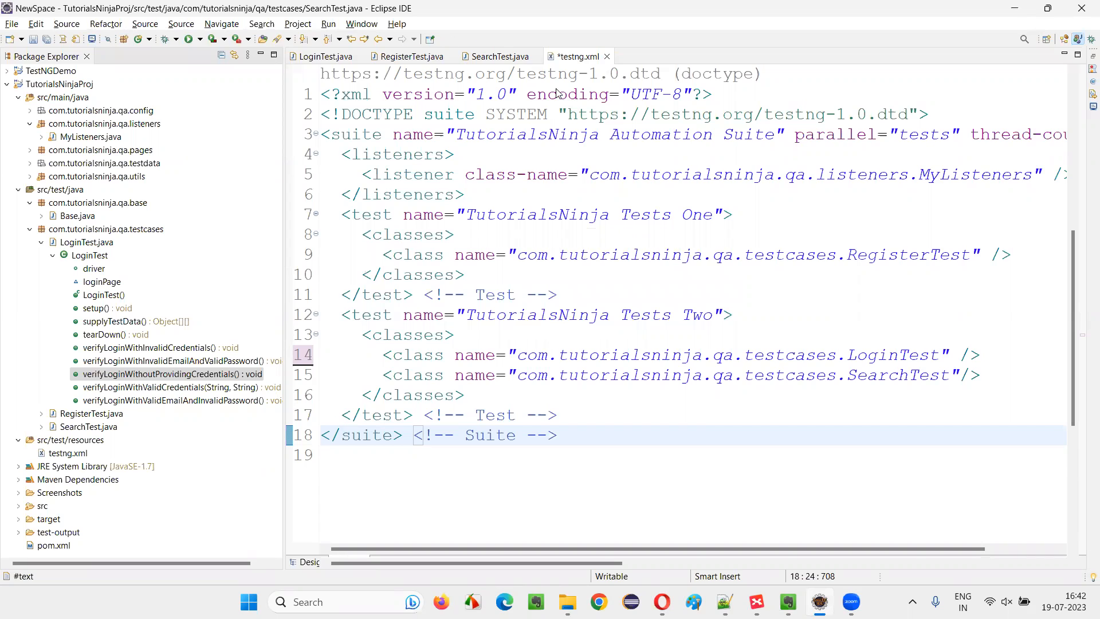
pyautogui.rightClick(499, 56)
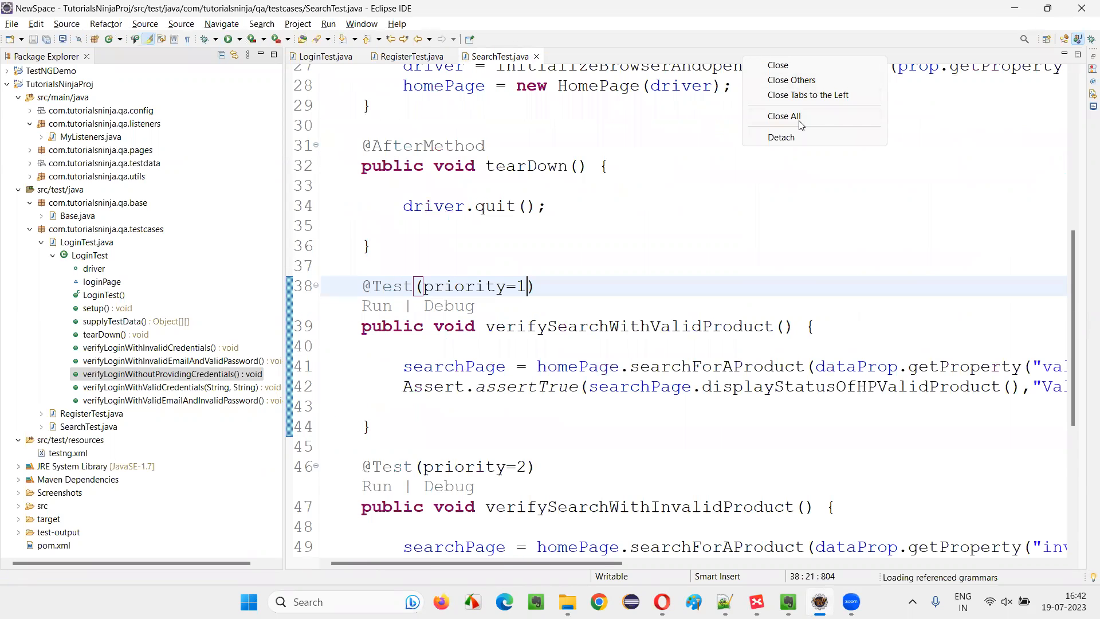
pyautogui.click(784, 115)
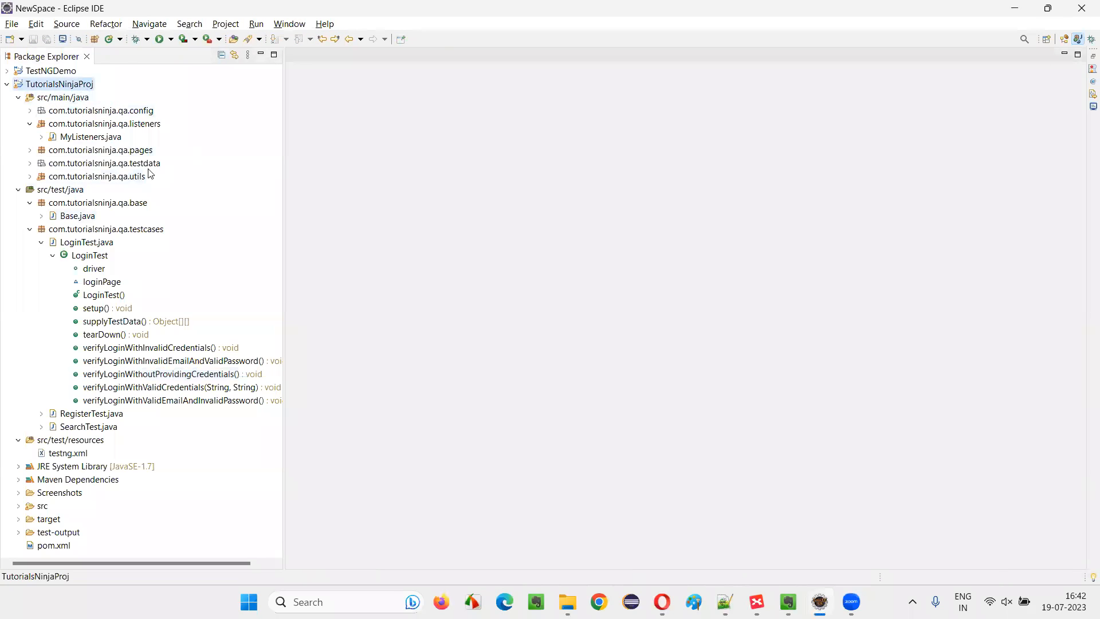
# Open SearchTest.java from TutorialsNinjaProj, skim through it, and close it again
pyautogui.click(52, 242)
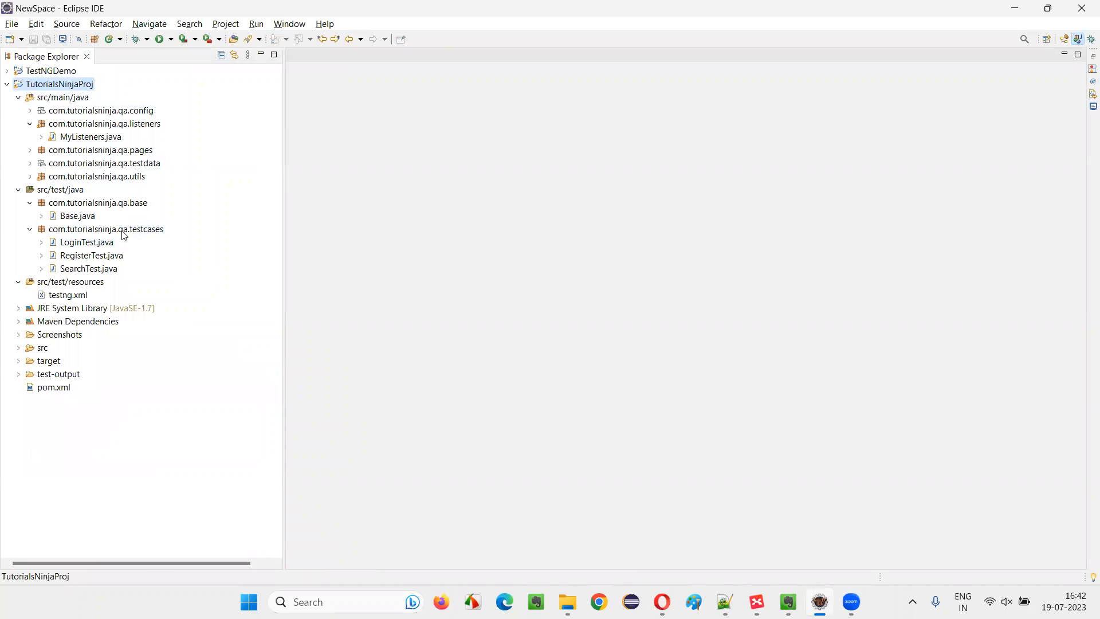
pyautogui.click(88, 268)
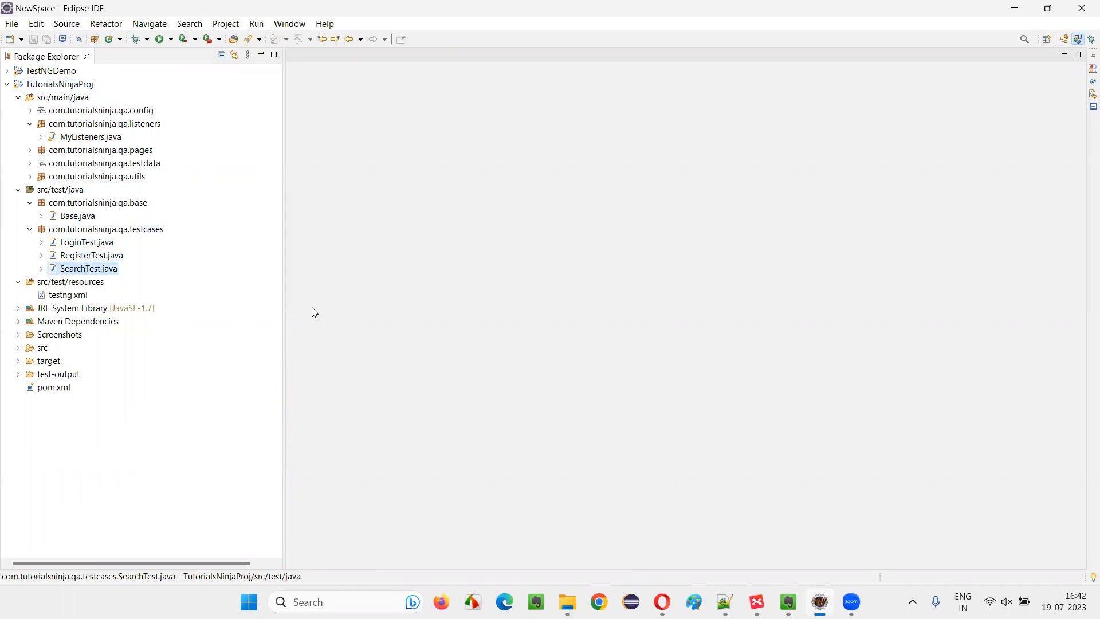
pyautogui.moveTo(620, 327)
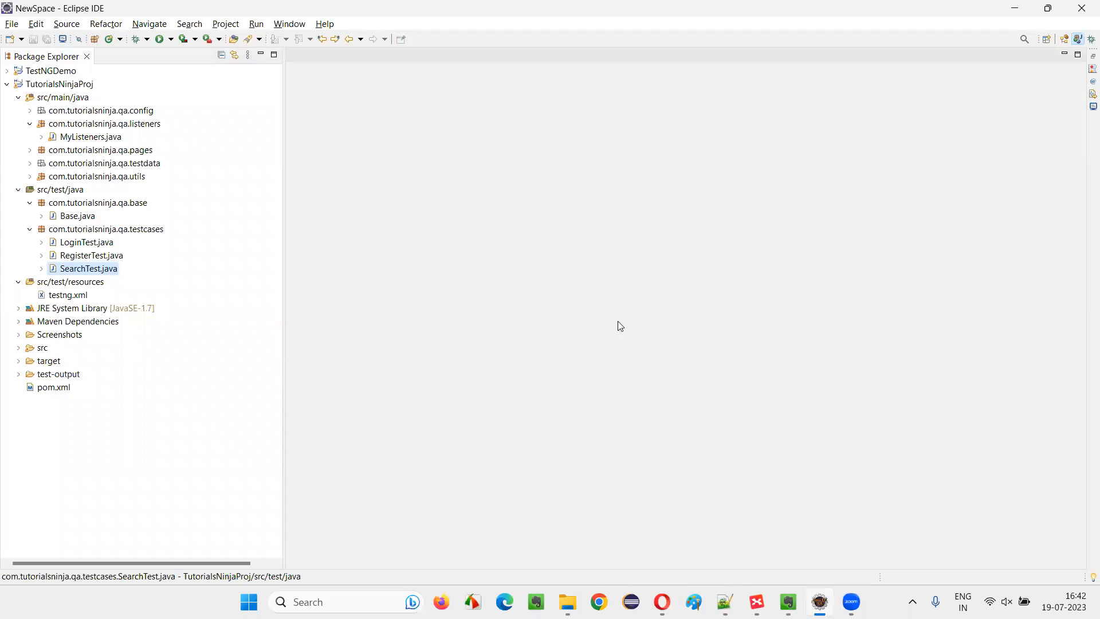
pyautogui.moveTo(101, 276)
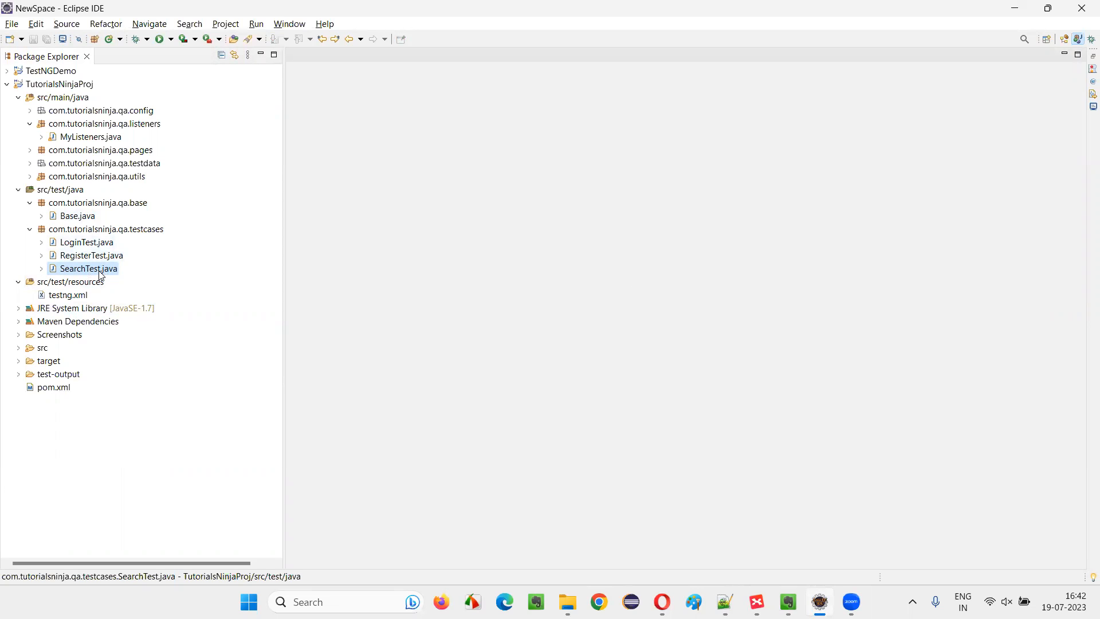
pyautogui.doubleClick(87, 269)
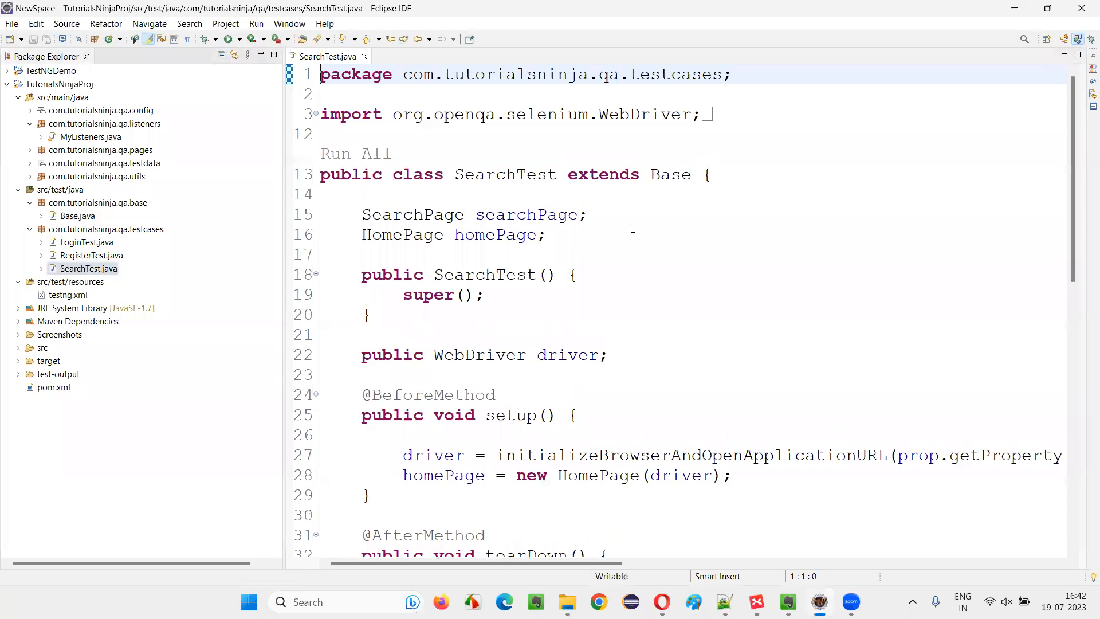
pyautogui.scroll(-3)
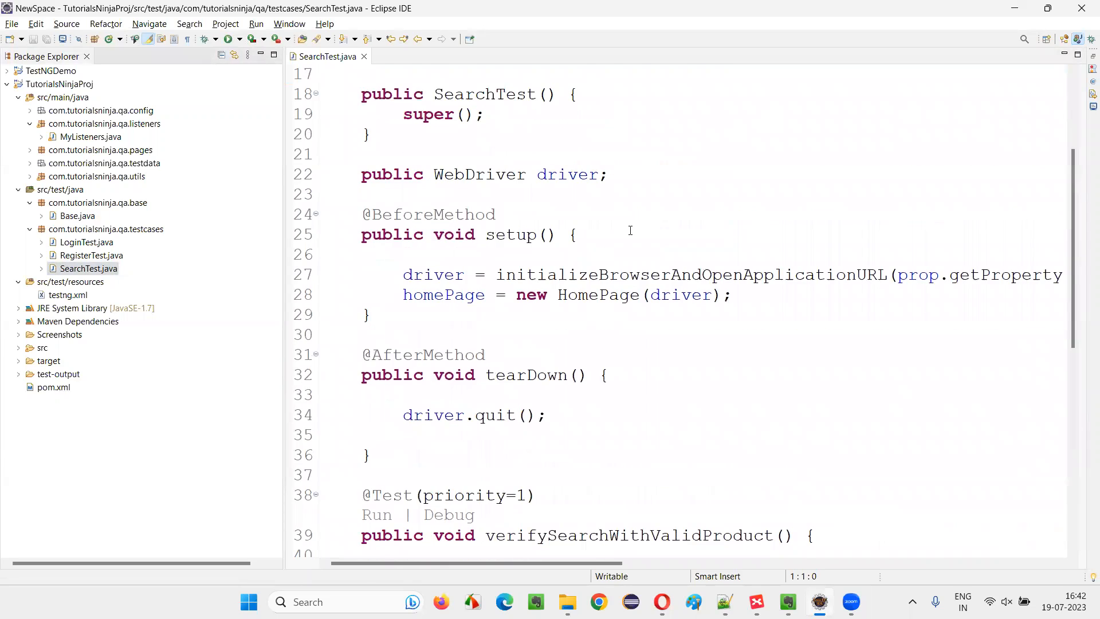
pyautogui.scroll(-3)
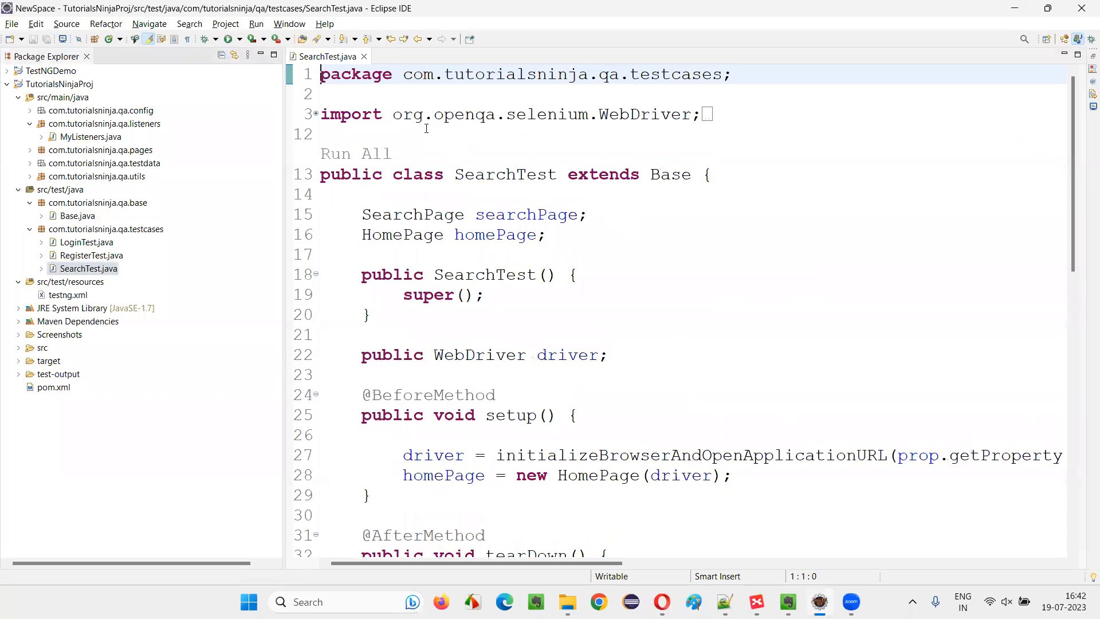
pyautogui.click(364, 56)
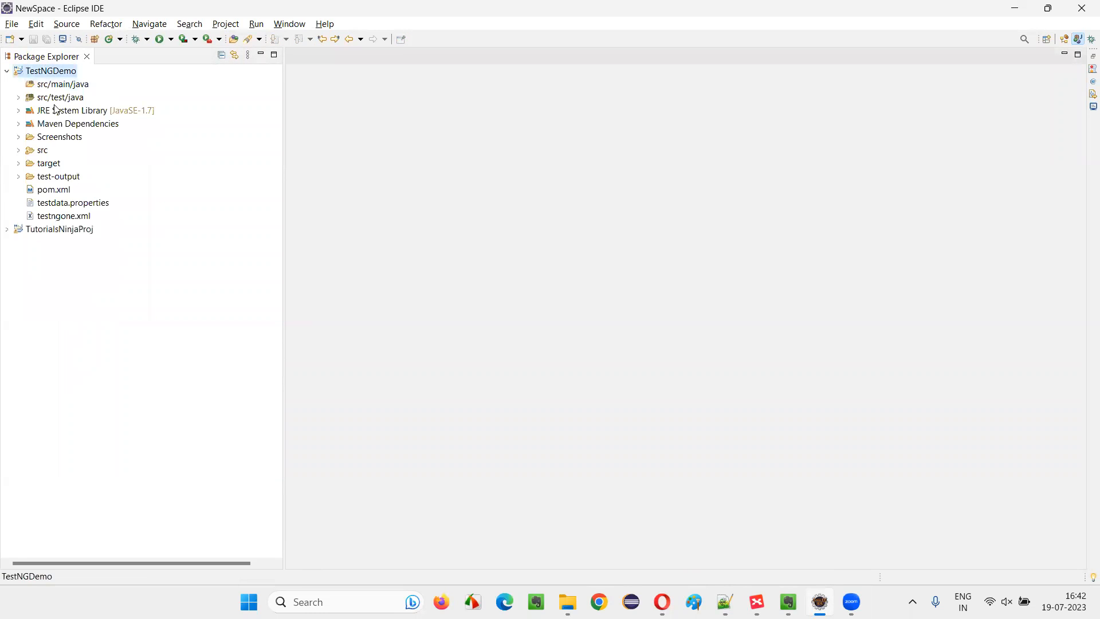
# Open Demo.java, delete the division-by-zero line so sampleOne is empty, then select testngone.xml
pyautogui.click(19, 98)
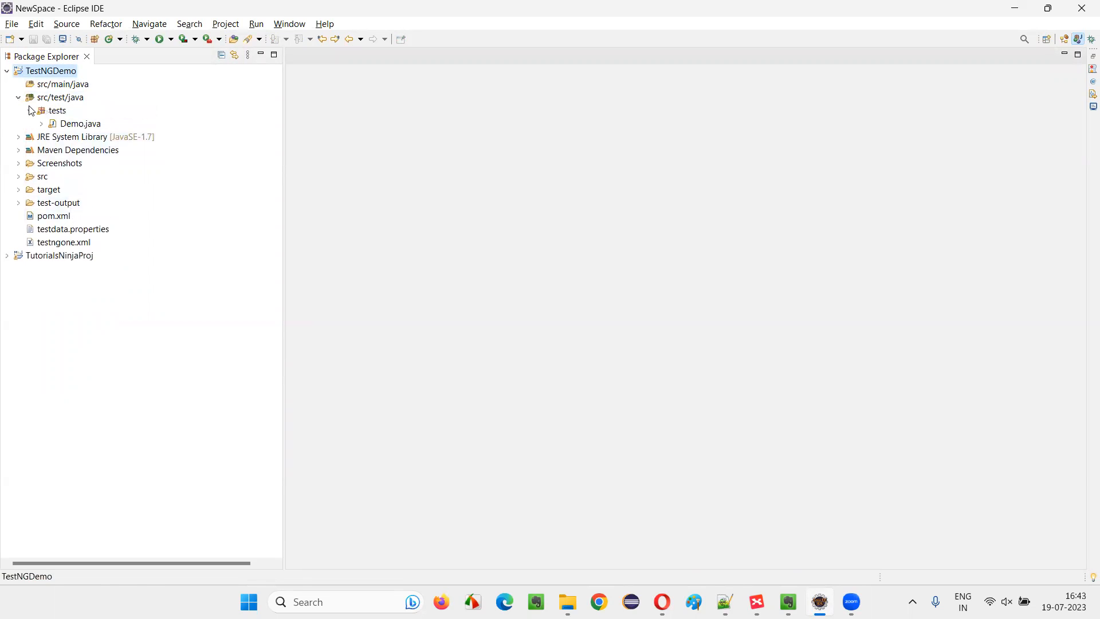
pyautogui.doubleClick(79, 124)
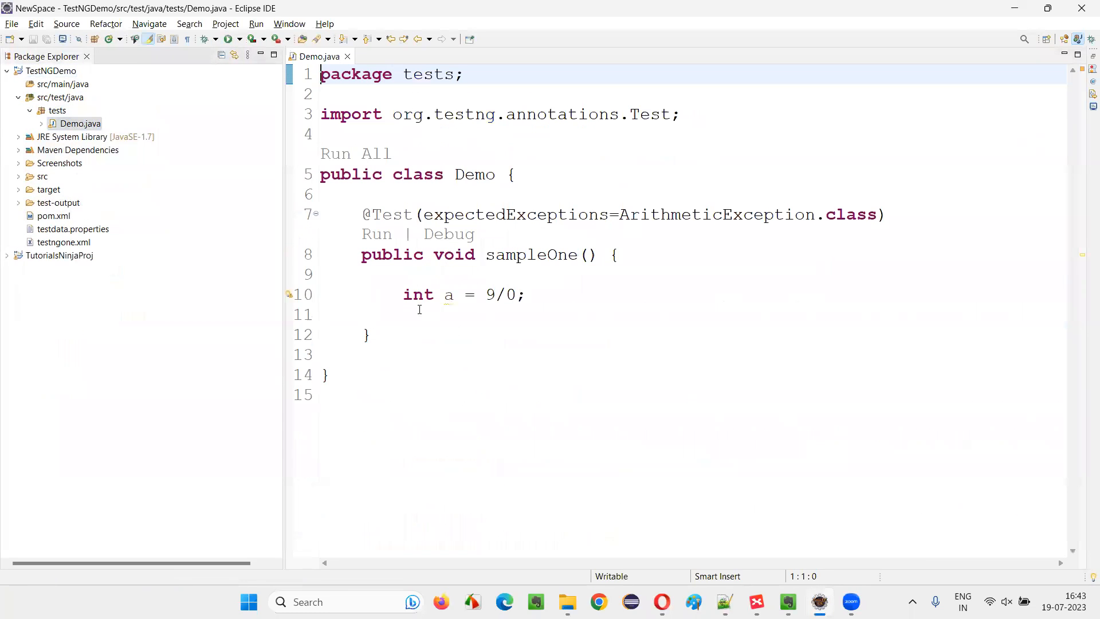
pyautogui.tripleClick(463, 295)
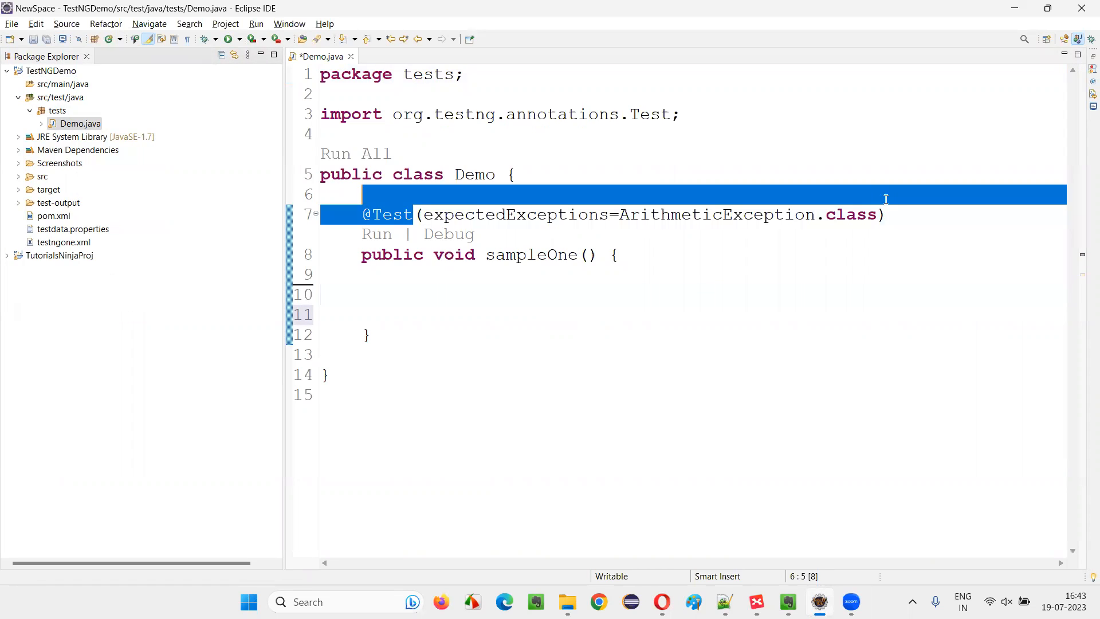
pyautogui.press('Delete')
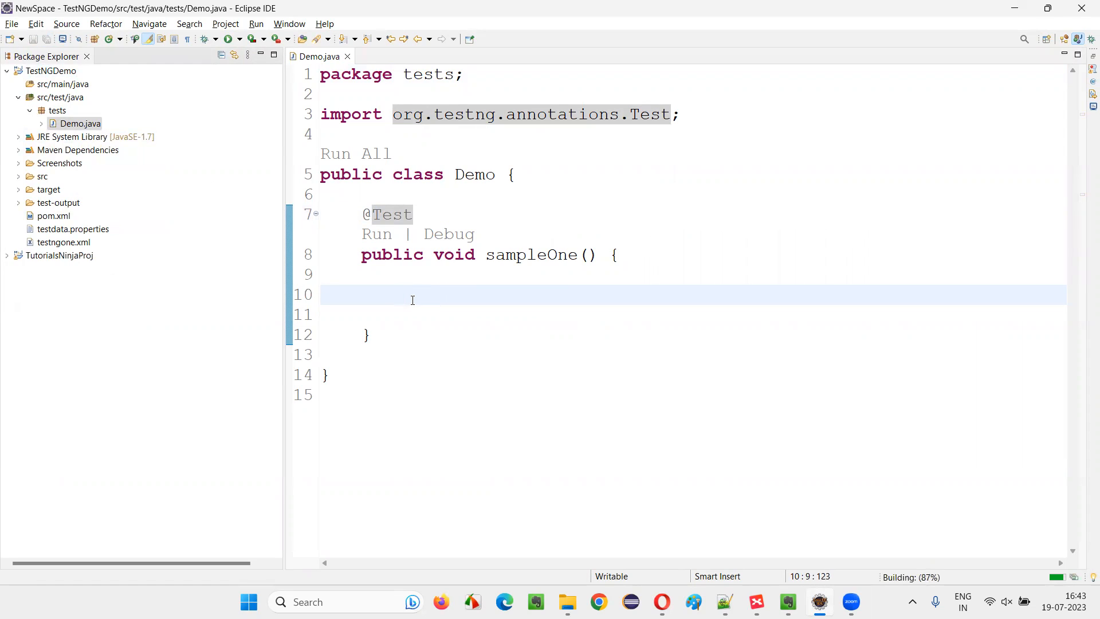
pyautogui.moveTo(64, 242)
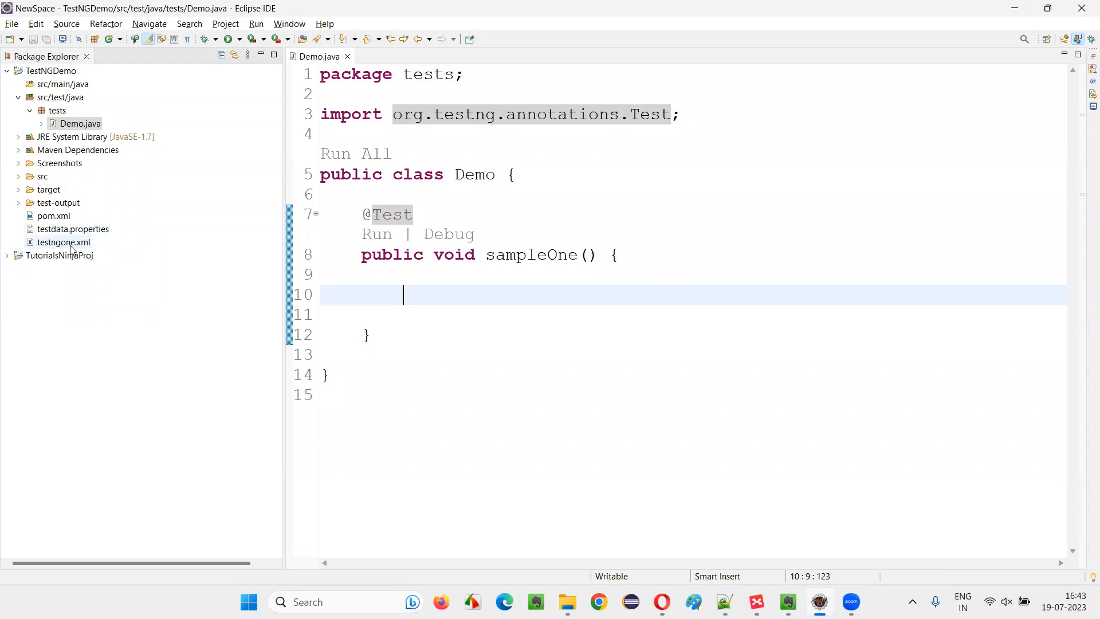
pyautogui.click(64, 242)
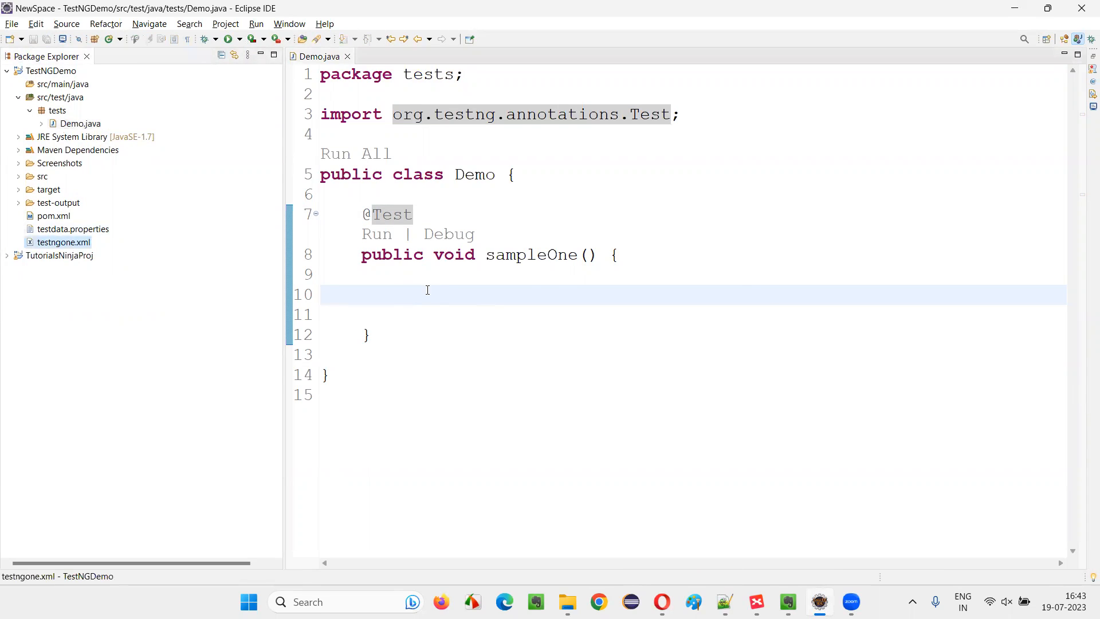
pyautogui.click(63, 242)
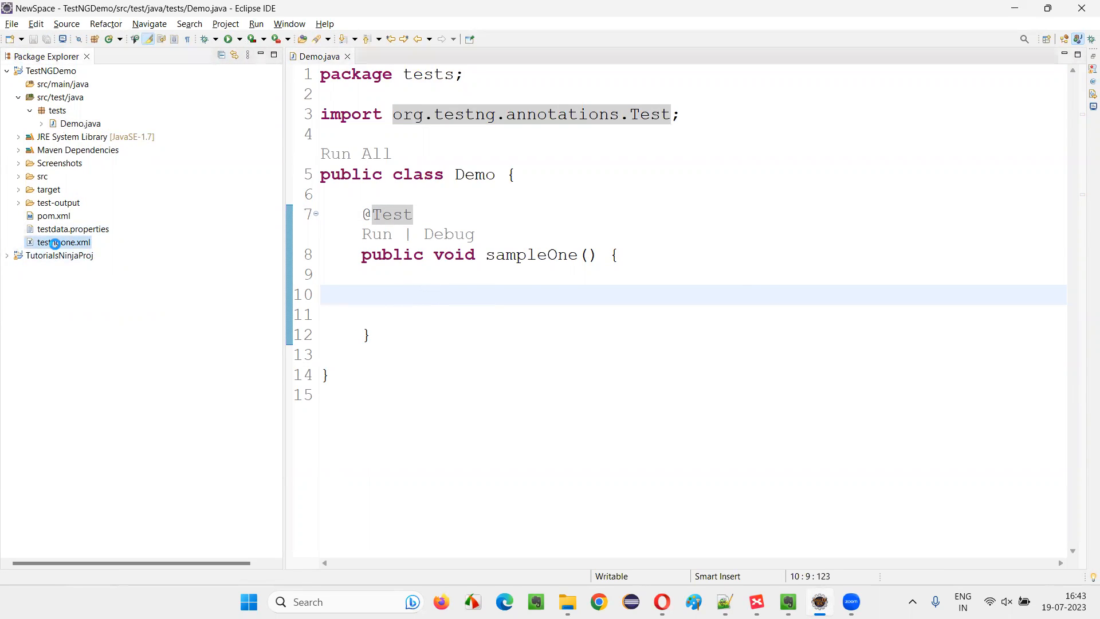
# Open testngone.xml and reduce tests.Demo to a single self-closing class entry without the methods block
pyautogui.doubleClick(63, 242)
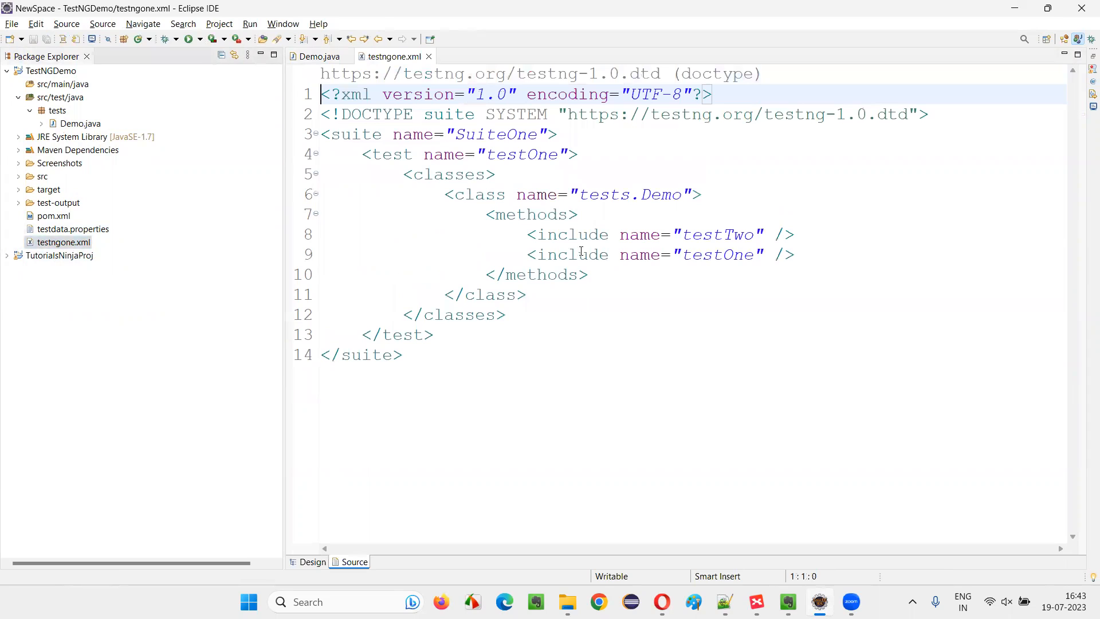
pyautogui.moveTo(515, 234)
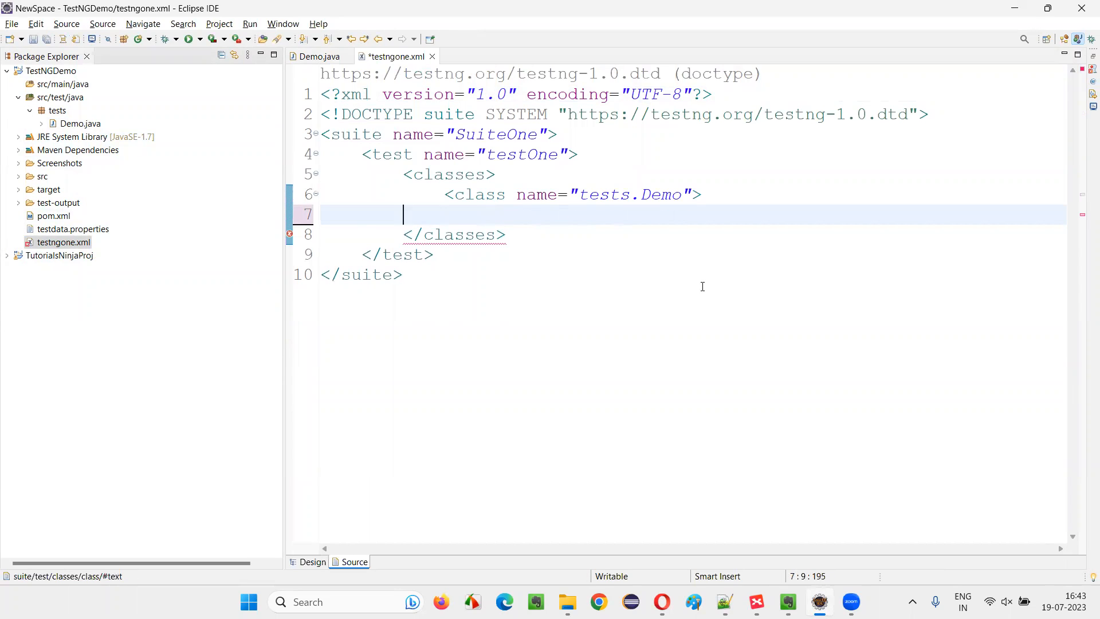
pyautogui.press('Delete')
pyautogui.write(' /')
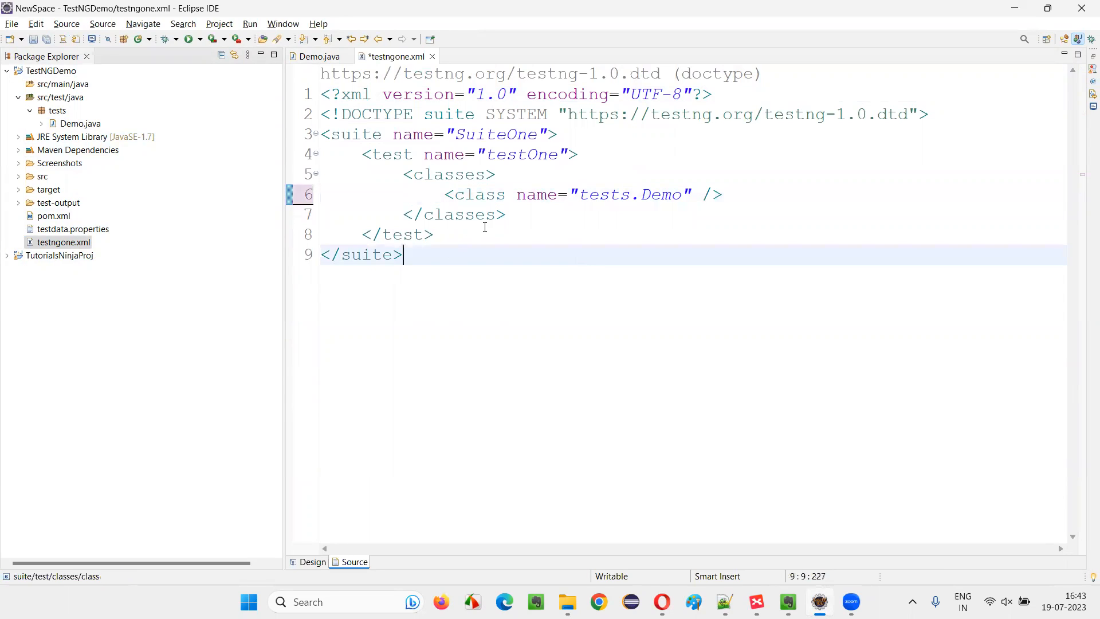
pyautogui.doubleClick(628, 195)
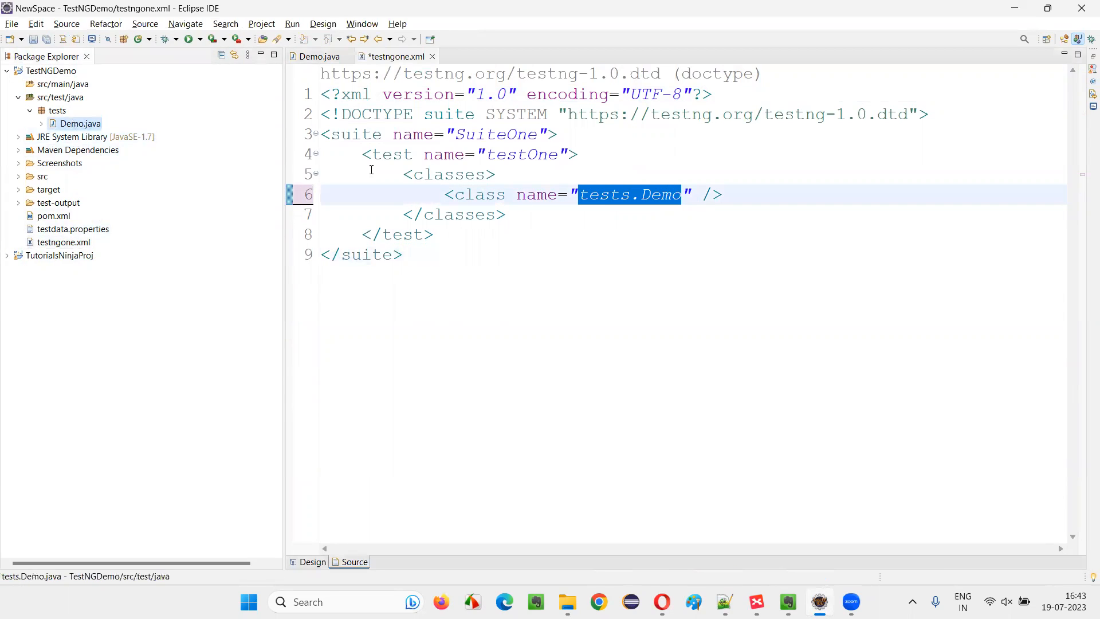
pyautogui.click(318, 56)
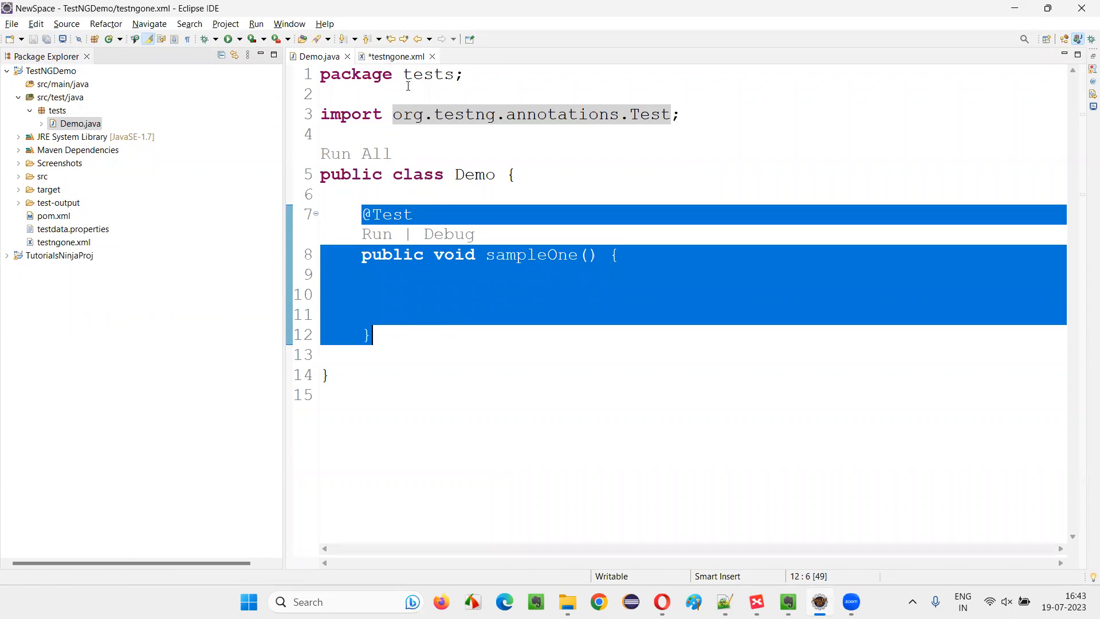
pyautogui.click(395, 56)
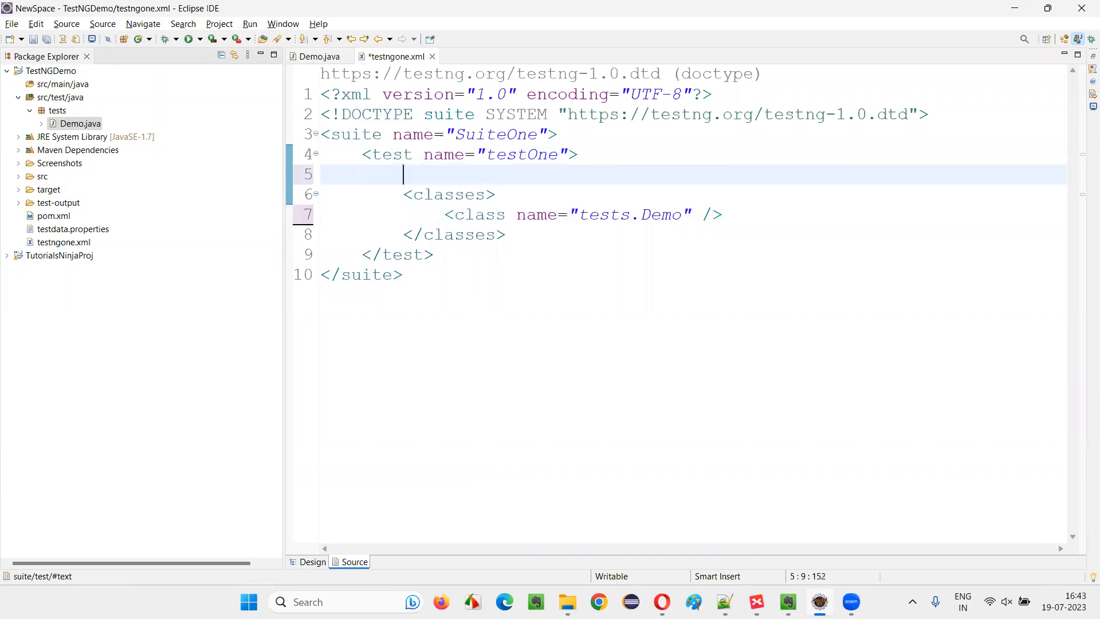
pyautogui.write('<parmate')
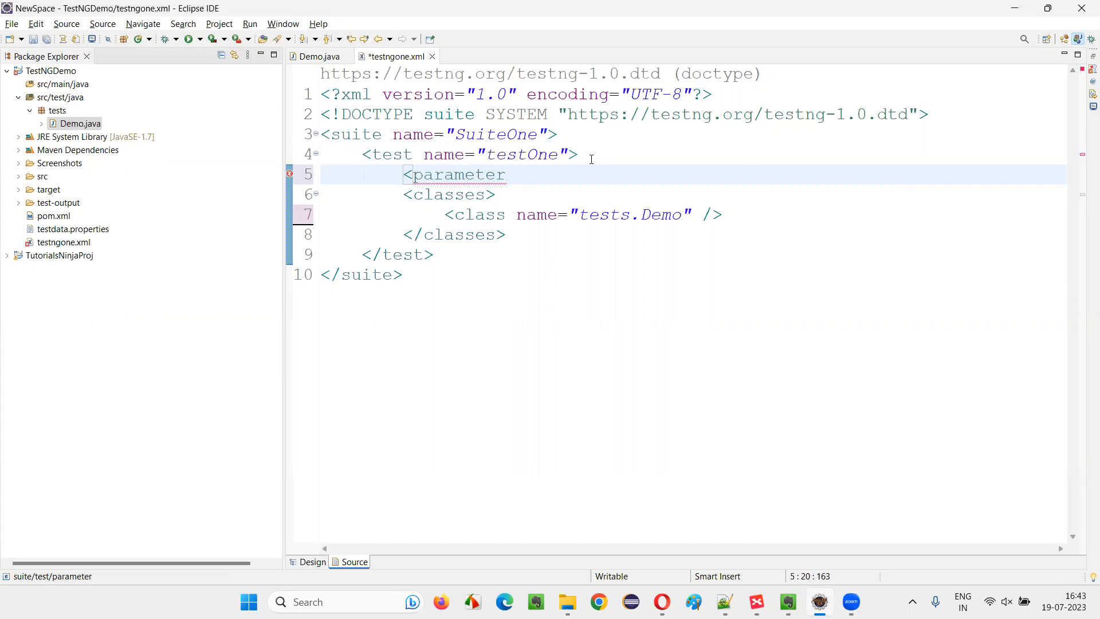
pyautogui.write('name="U"')
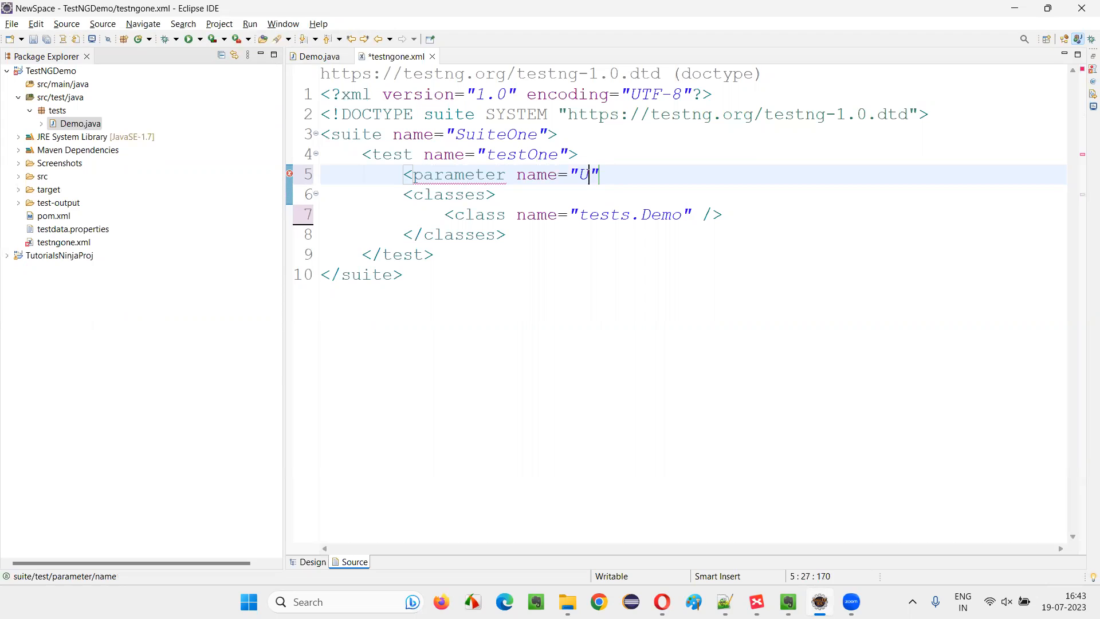
pyautogui.write('RL" v')
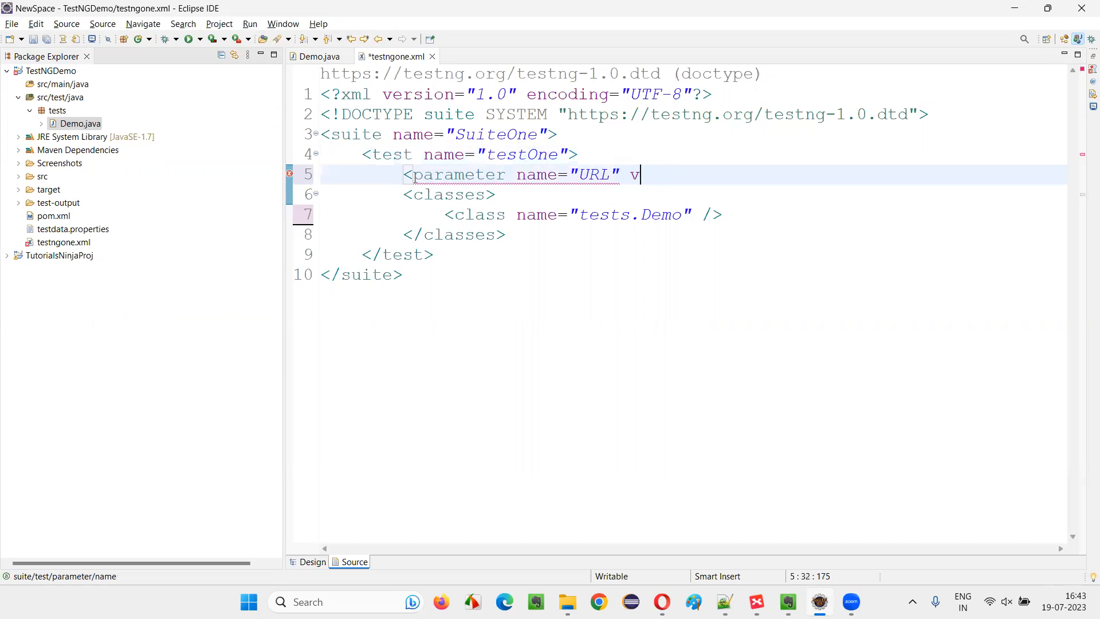
pyautogui.write('alue=')
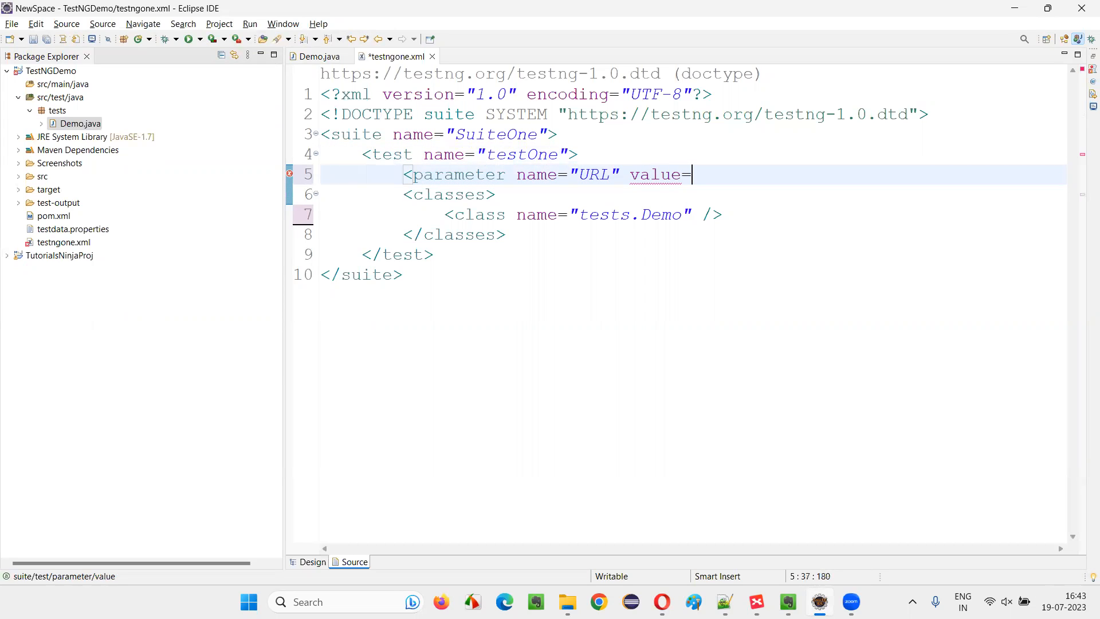
pyautogui.write('""')
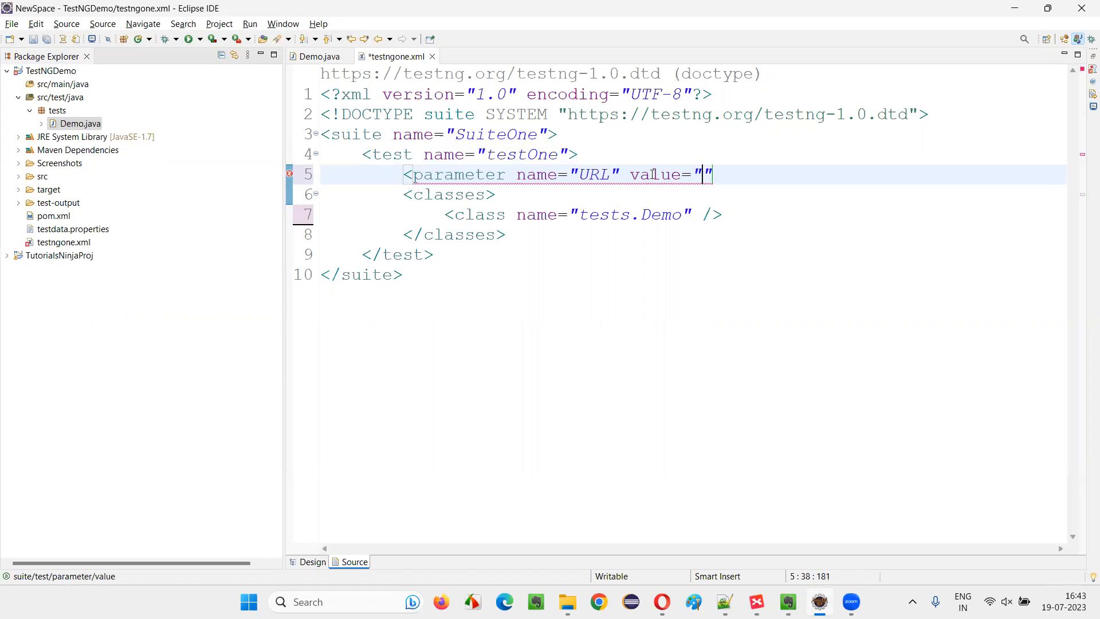
pyautogui.write('https:')
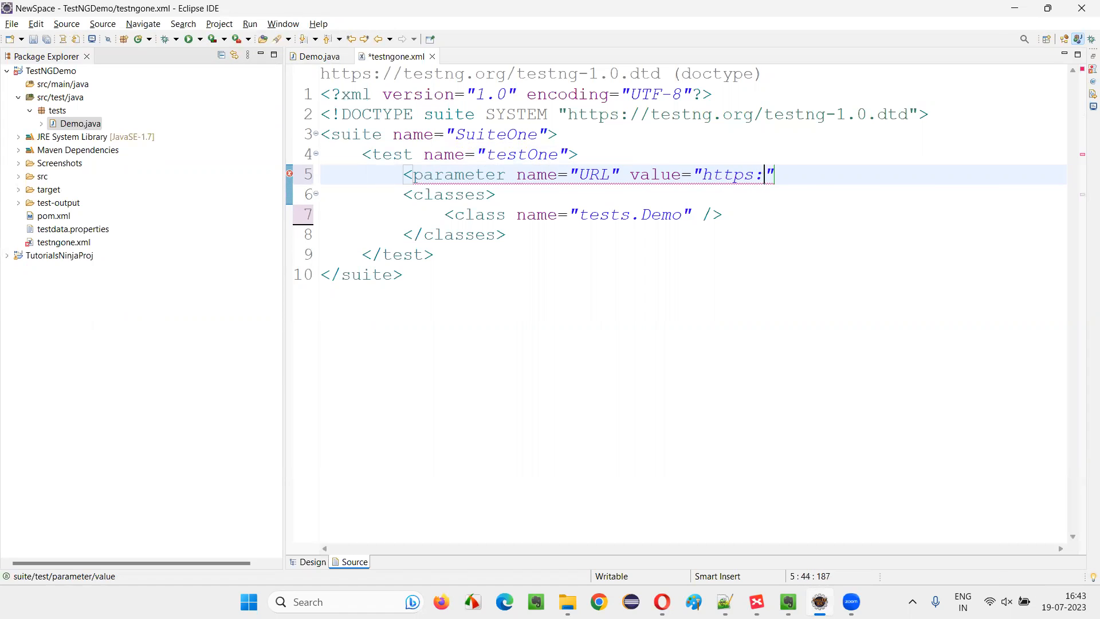
pyautogui.write('//www.')
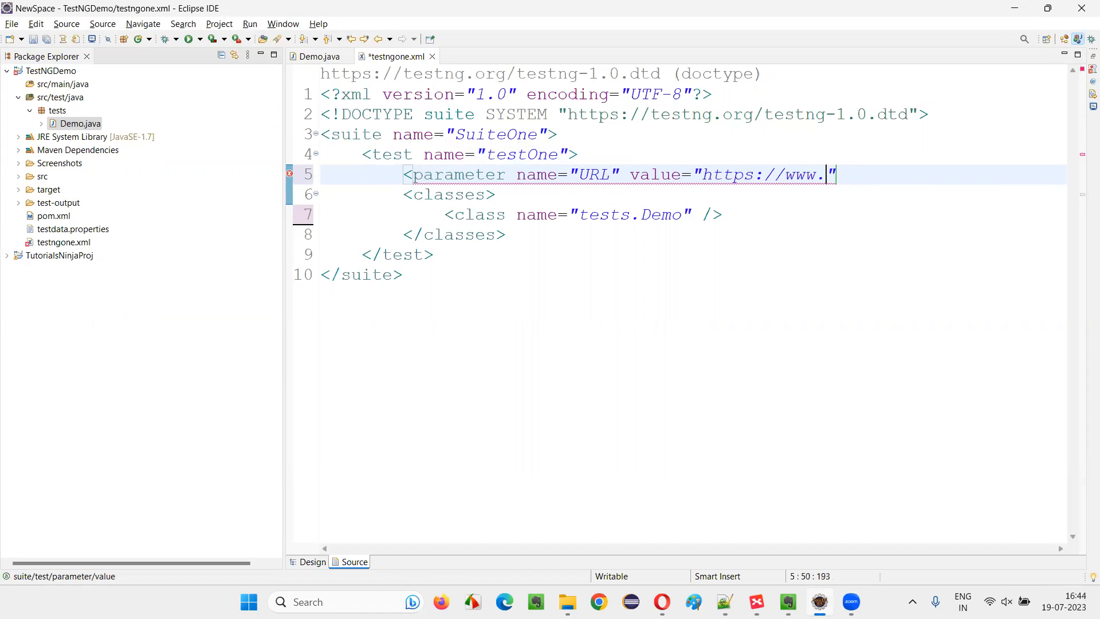
pyautogui.write('xyz.com')
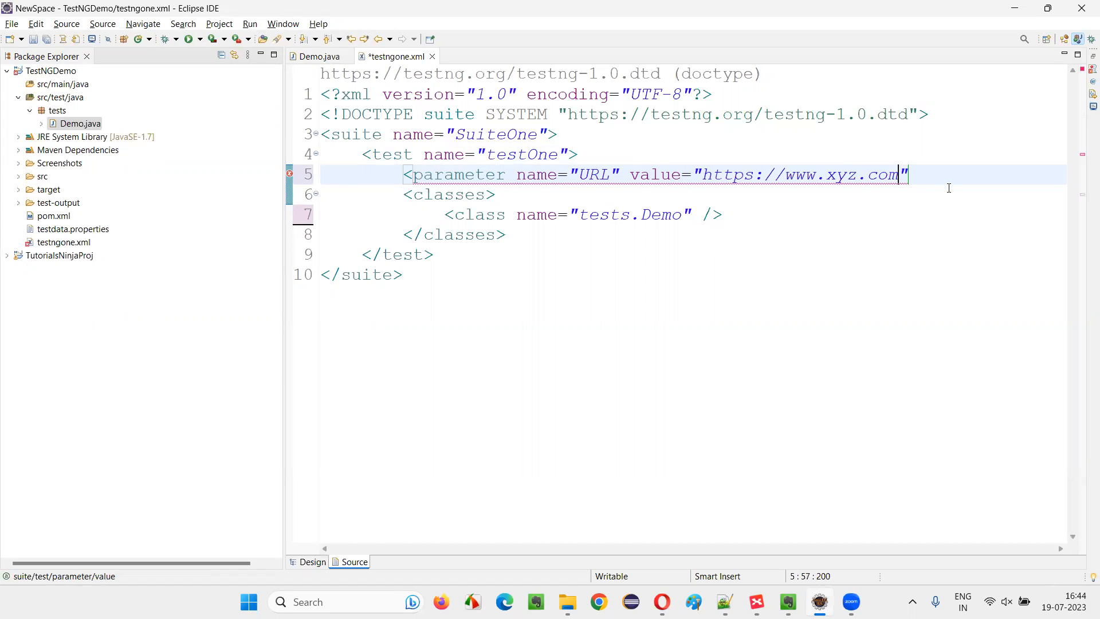
pyautogui.write('/>')
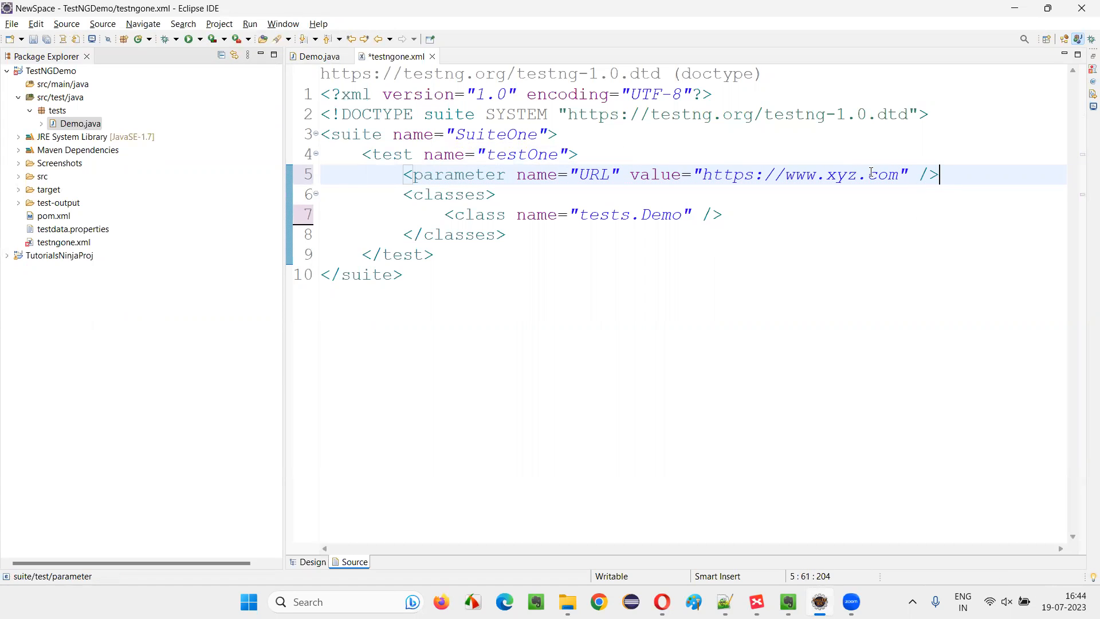
pyautogui.doubleClick(456, 174)
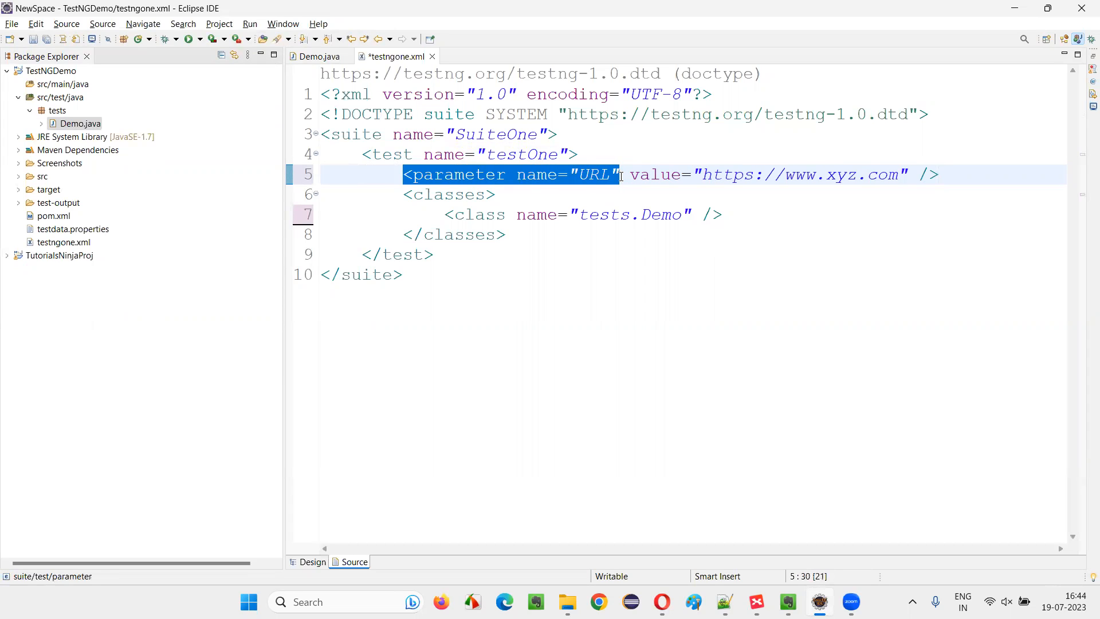
pyautogui.click(402, 274)
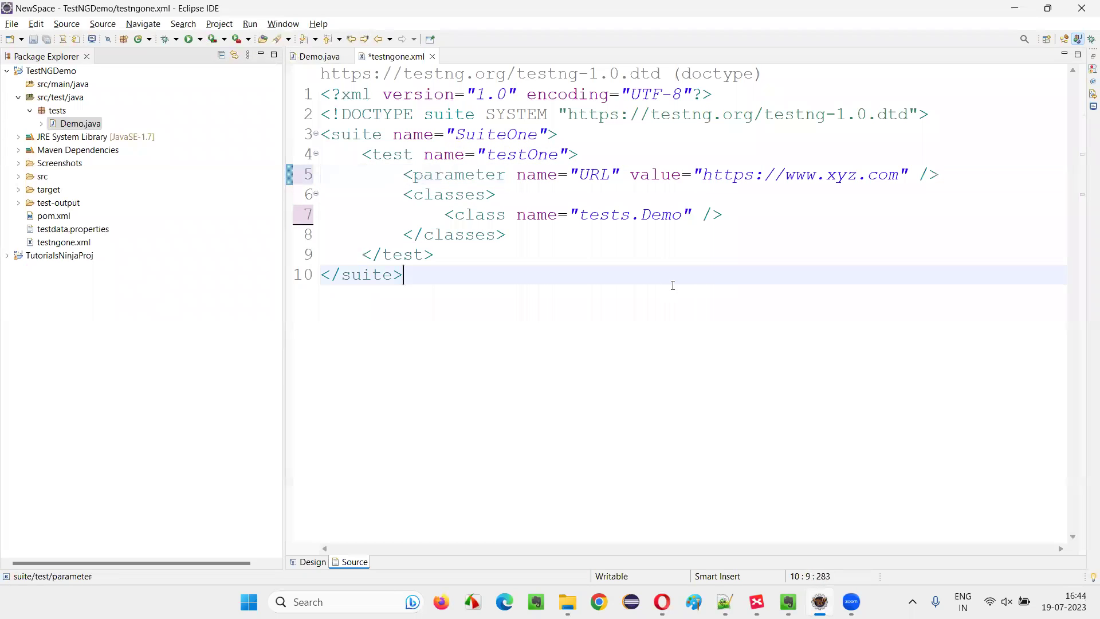
pyautogui.doubleClick(800, 174)
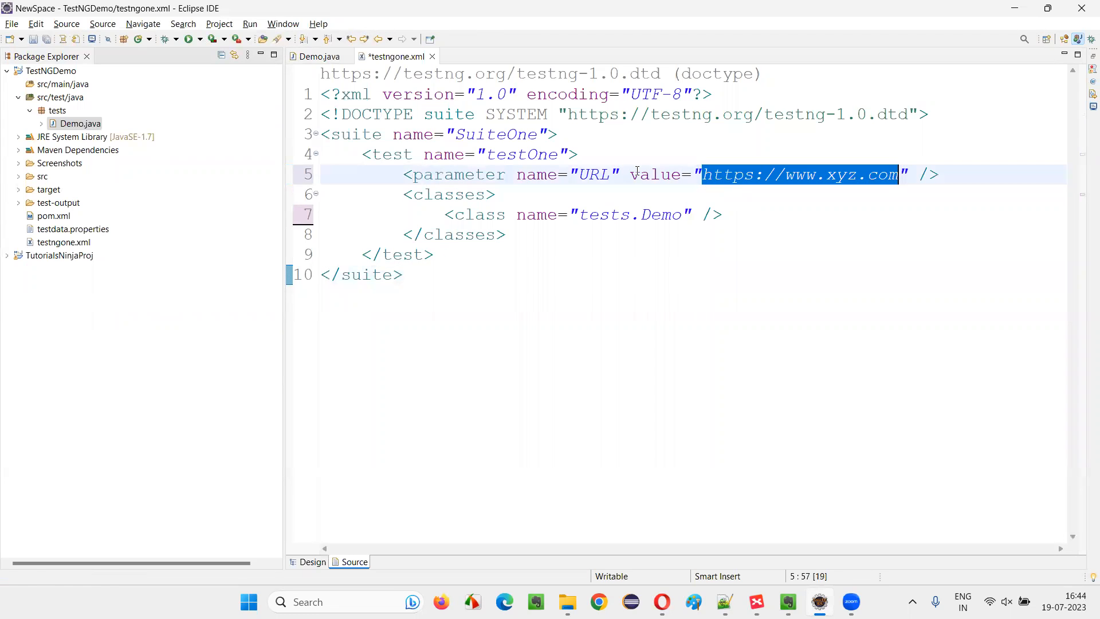
pyautogui.doubleClick(592, 174)
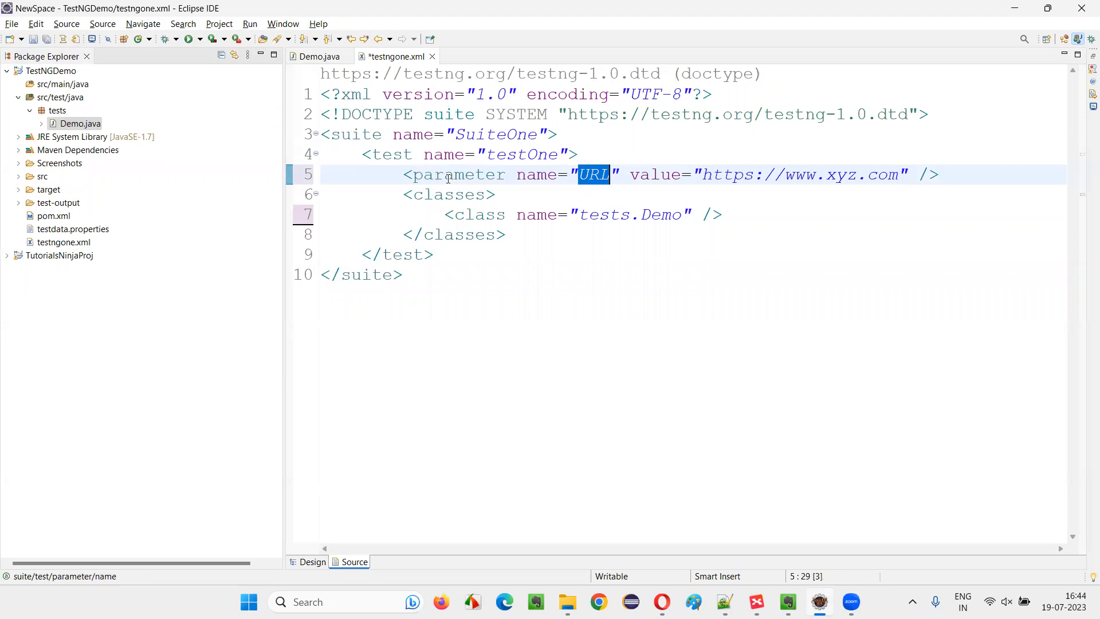
pyautogui.click(403, 274)
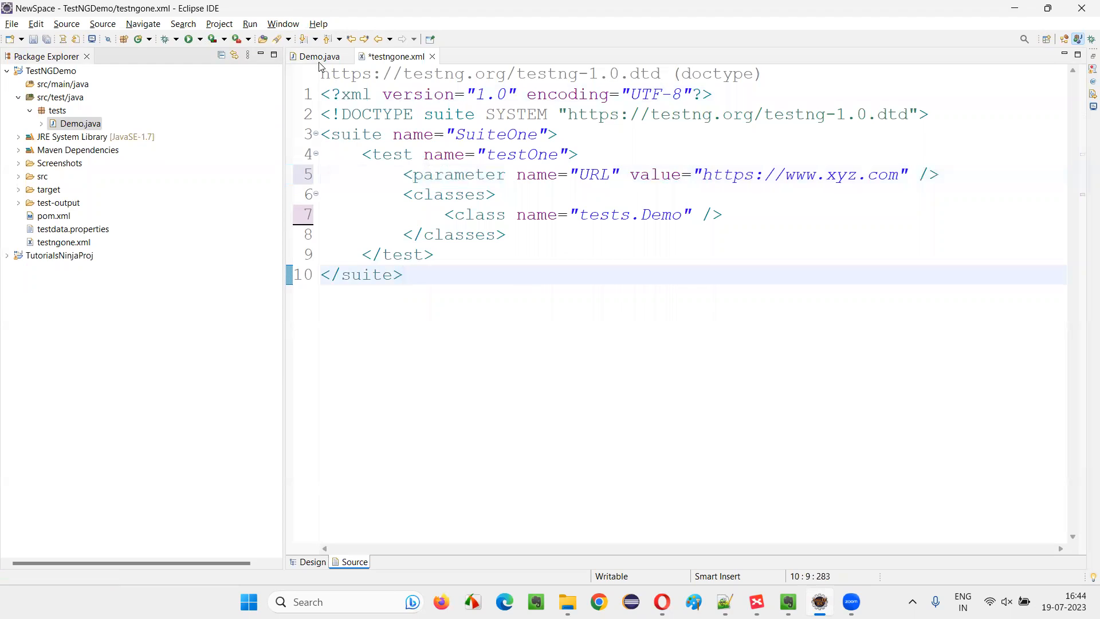
pyautogui.click(317, 56)
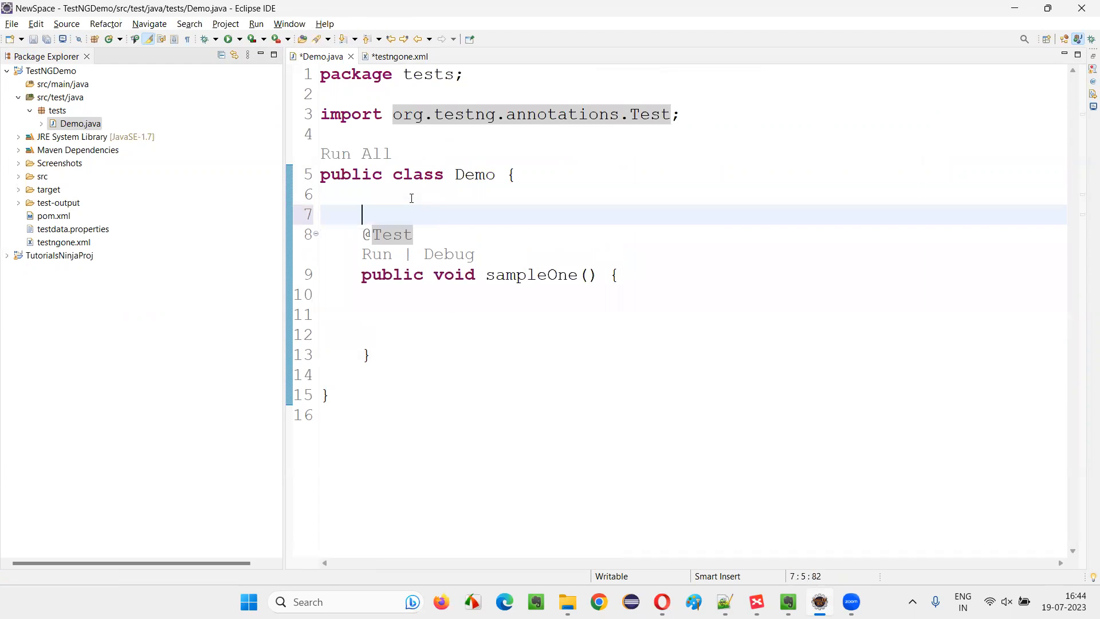
pyautogui.write('@Para')
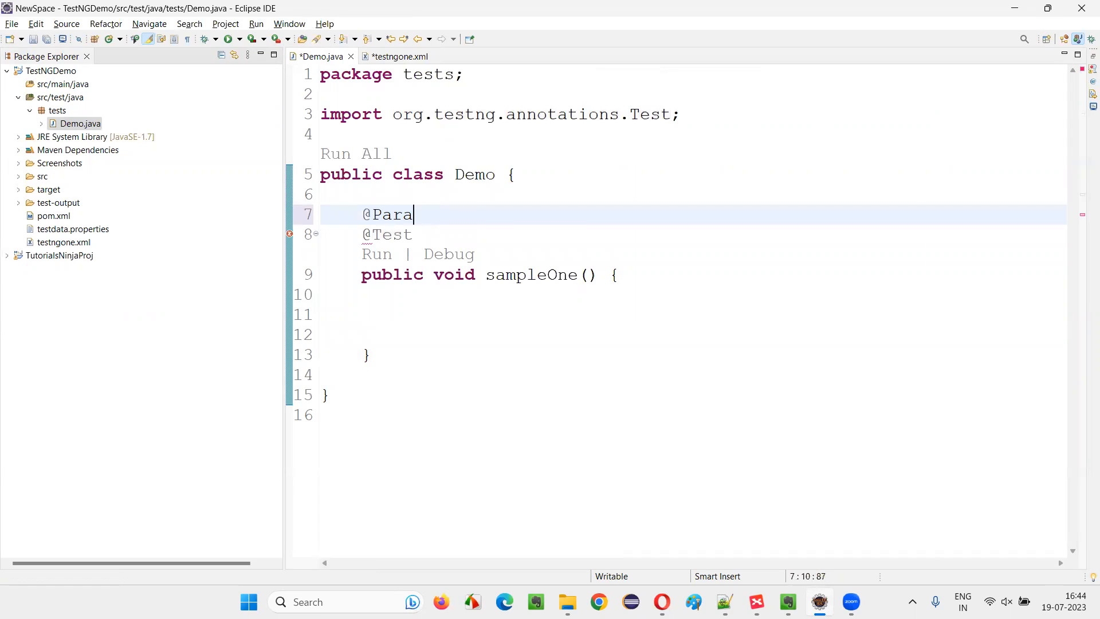
pyautogui.write('meters()')
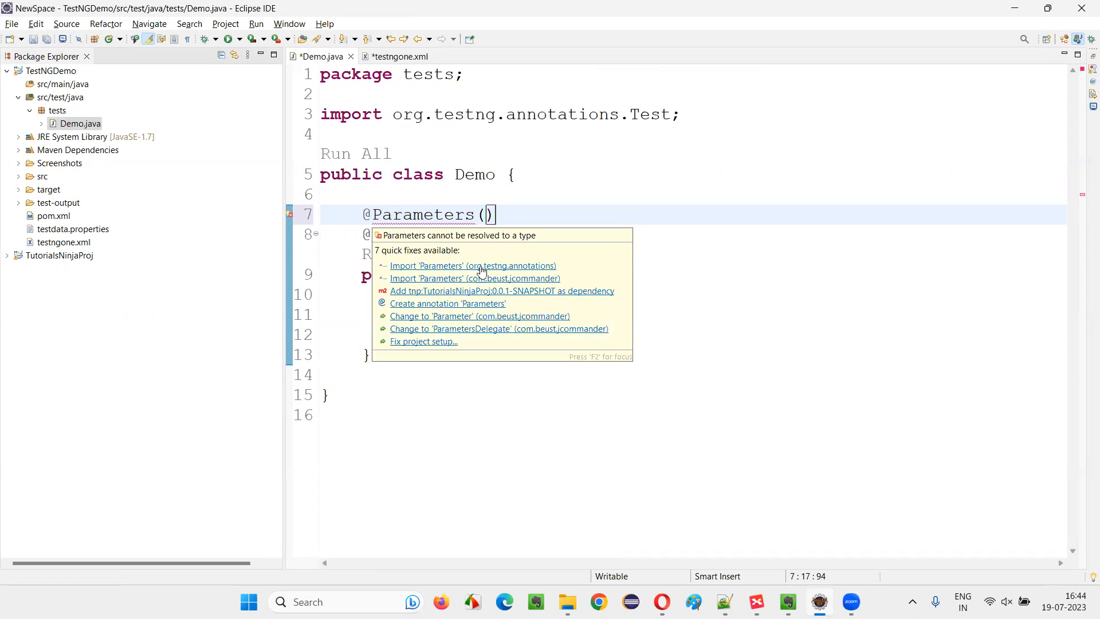
pyautogui.click(473, 265)
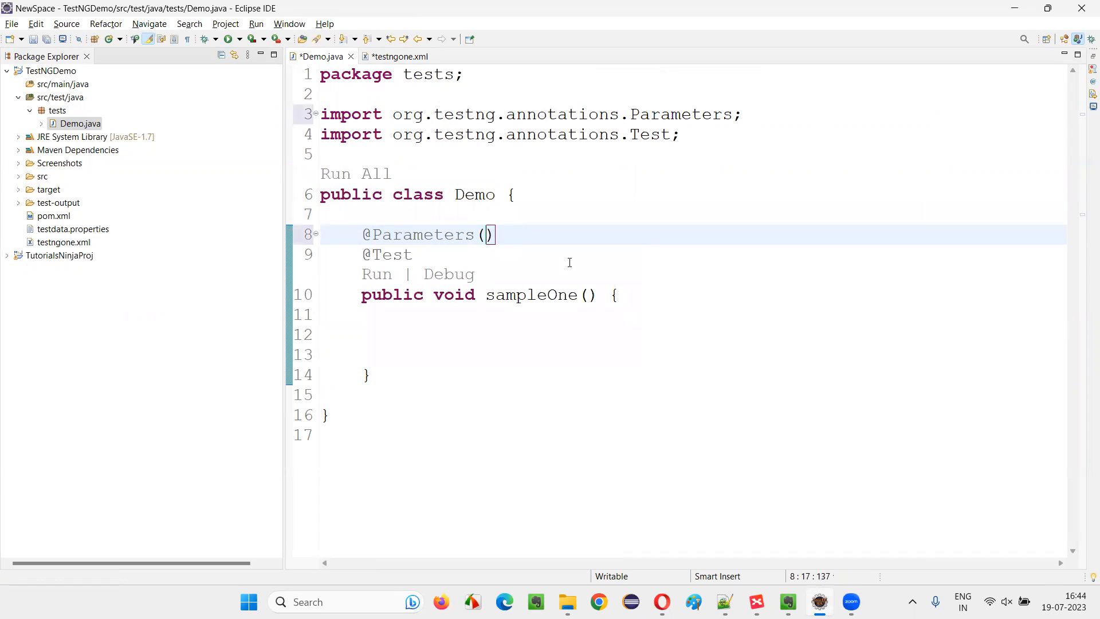
pyautogui.write('{}')
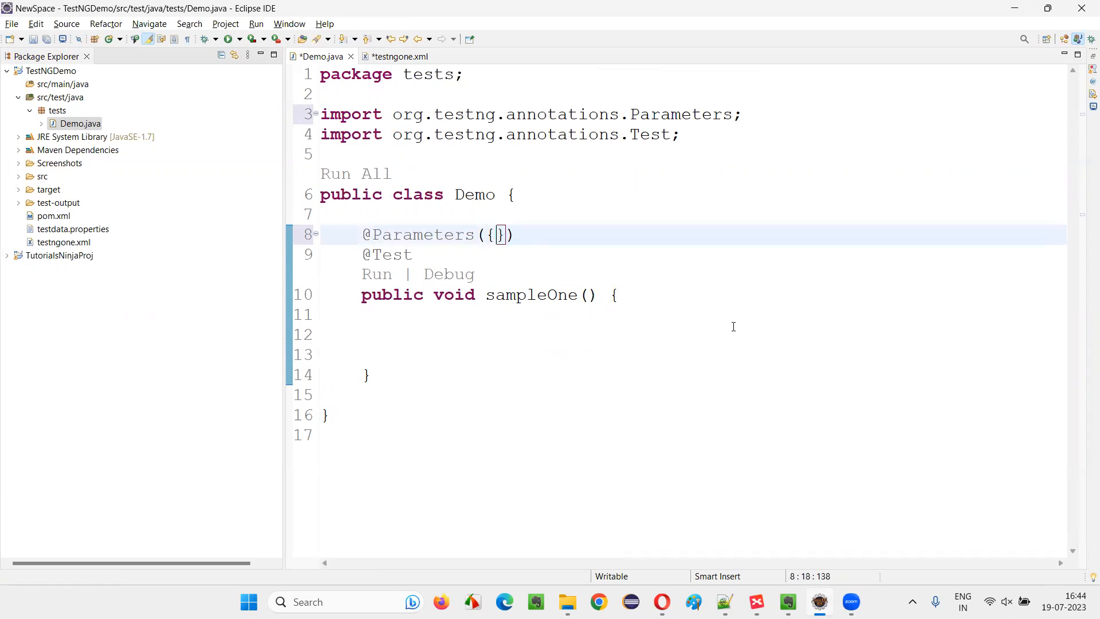
pyautogui.write('""')
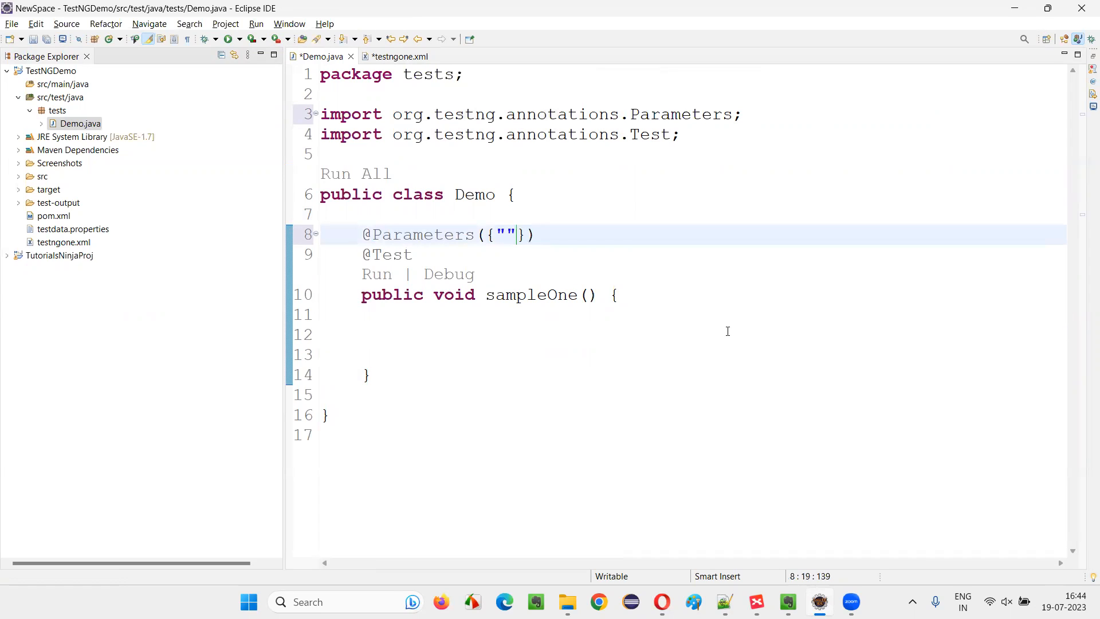
pyautogui.moveTo(721, 334)
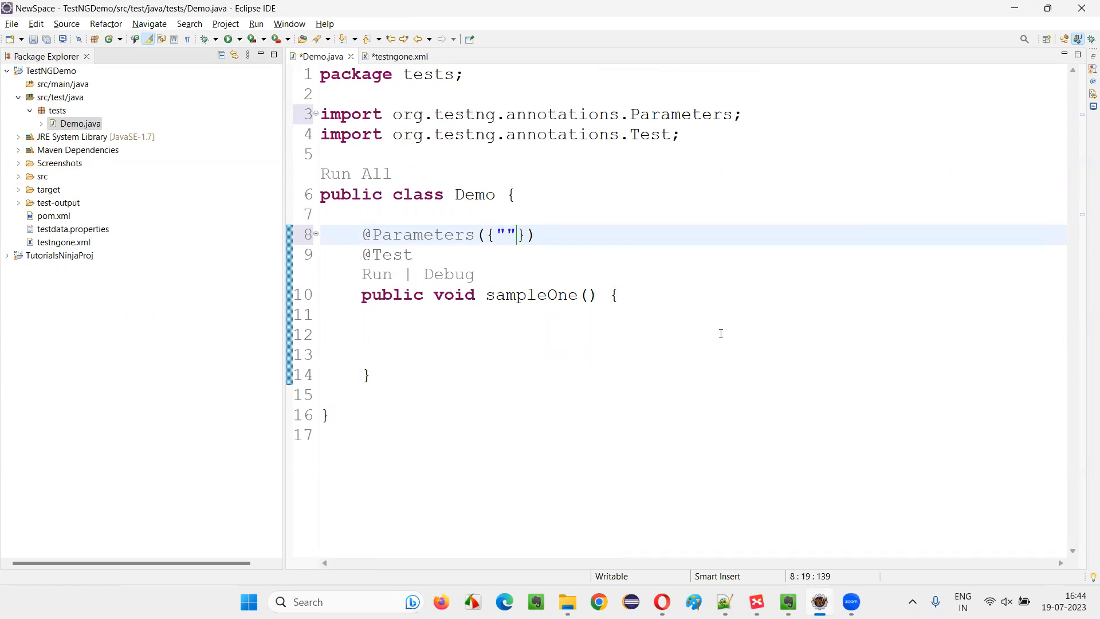
pyautogui.write('URL')
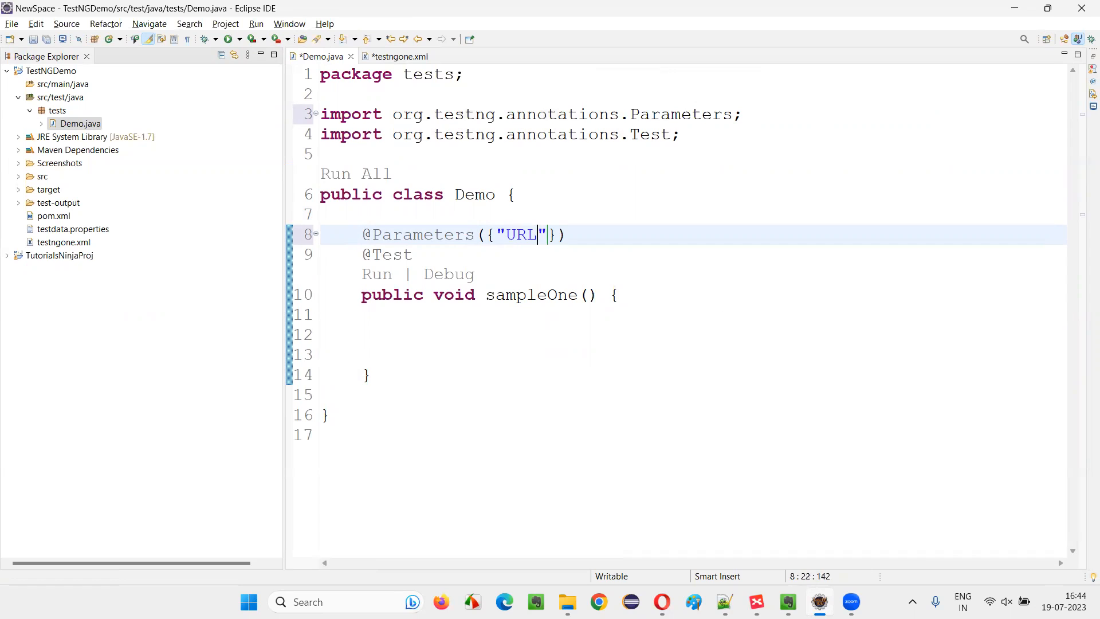
pyautogui.click(399, 57)
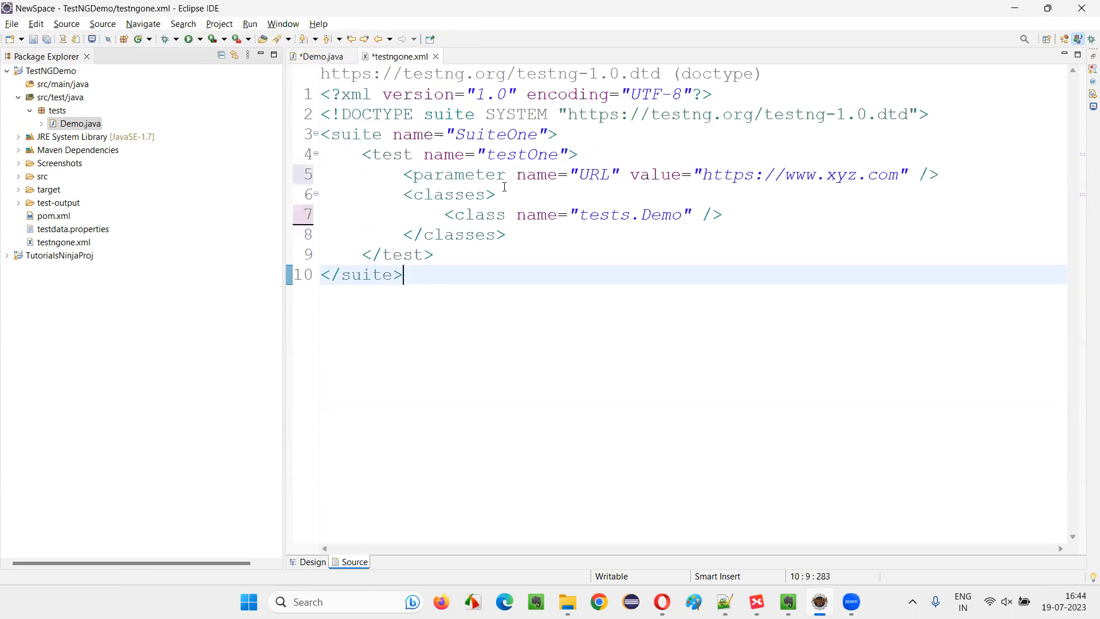
pyautogui.click(320, 56)
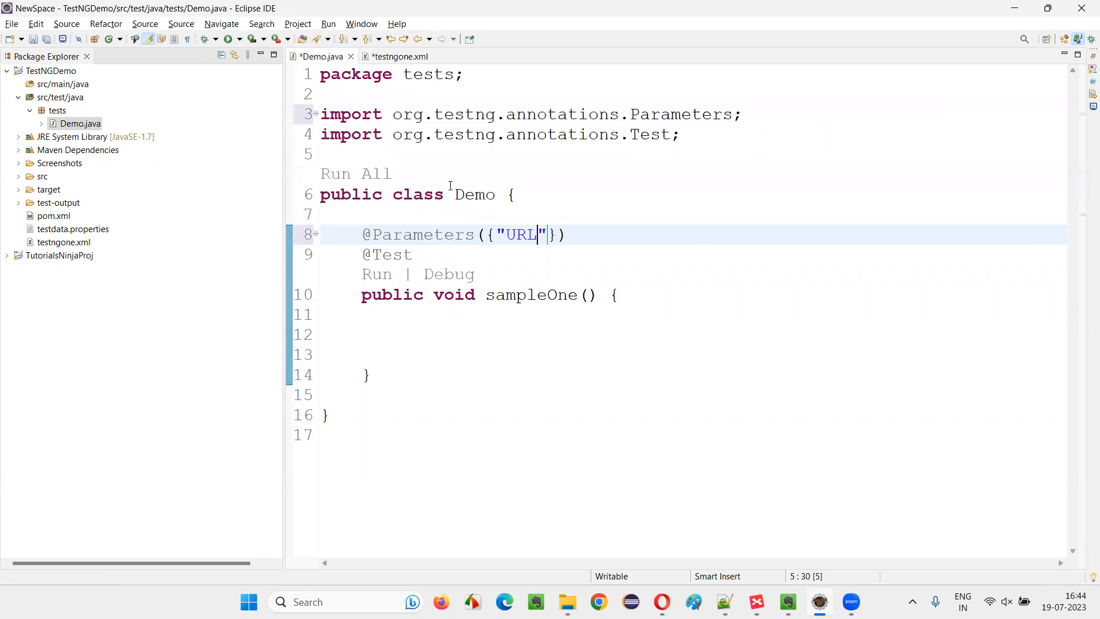
pyautogui.doubleClick(518, 234)
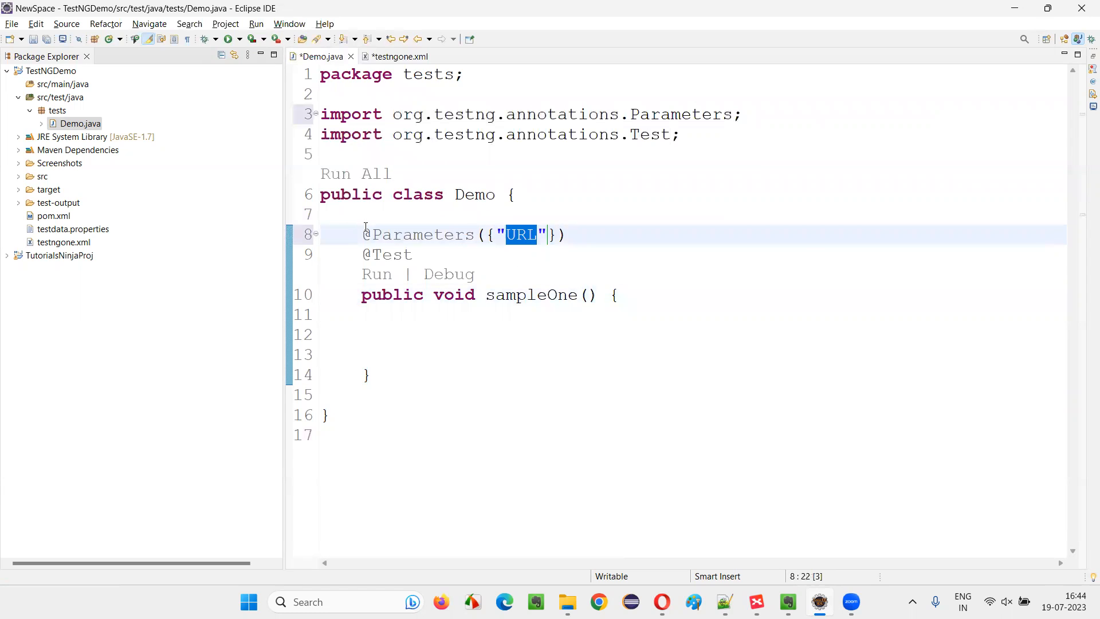
pyautogui.click(399, 56)
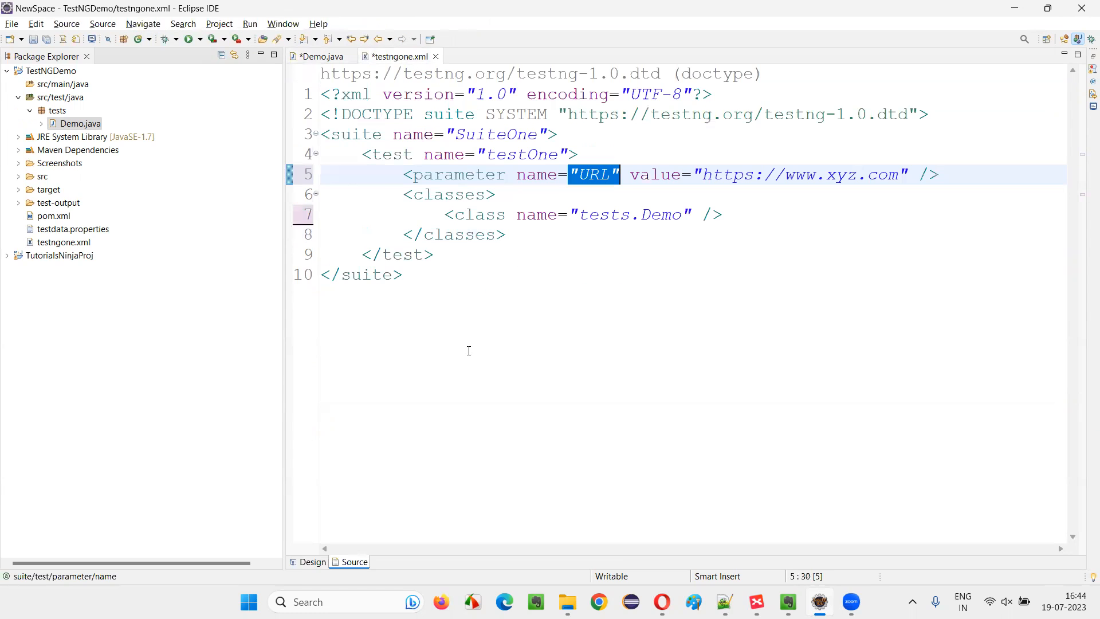
pyautogui.click(320, 56)
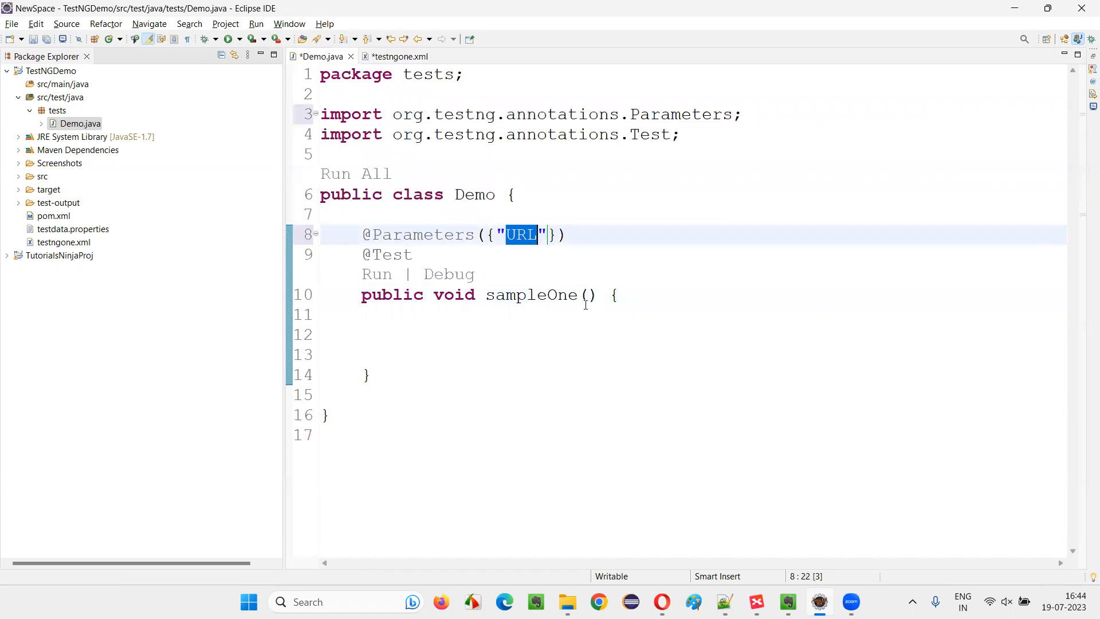
# Give sampleOne a String appURL argument and select appURL for reuse
pyautogui.write('String appURl')
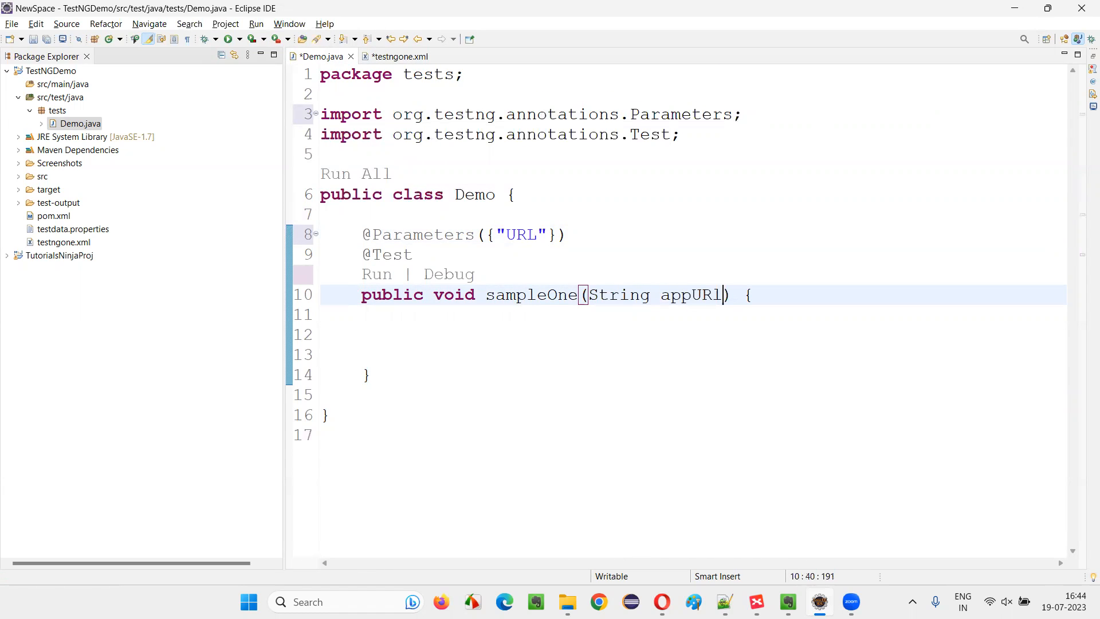
pyautogui.doubleClick(691, 295)
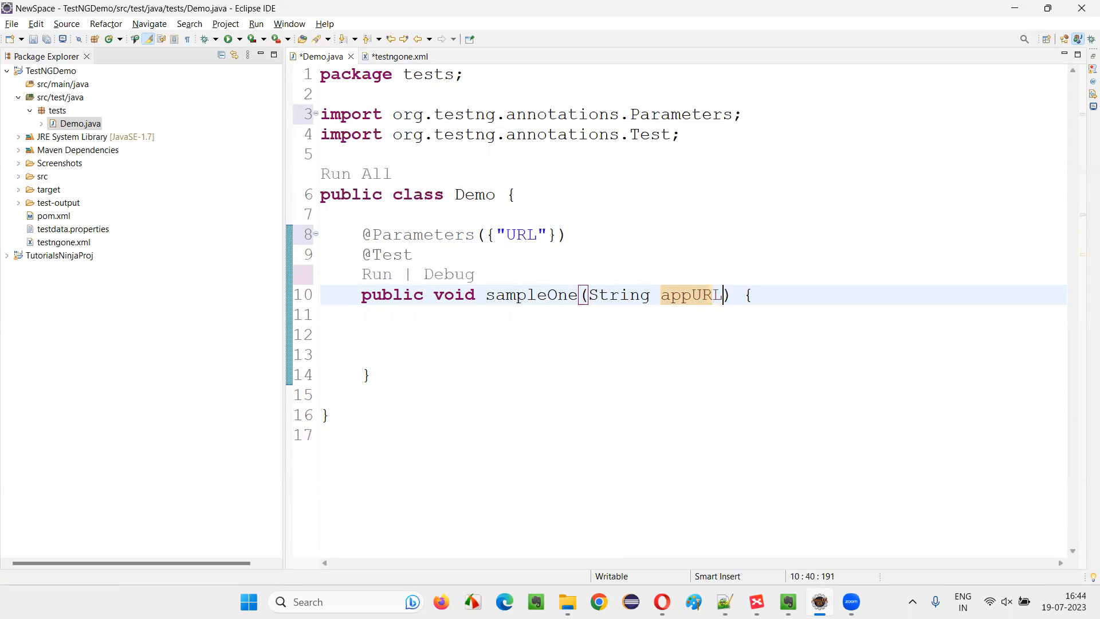
pyautogui.doubleClick(693, 294)
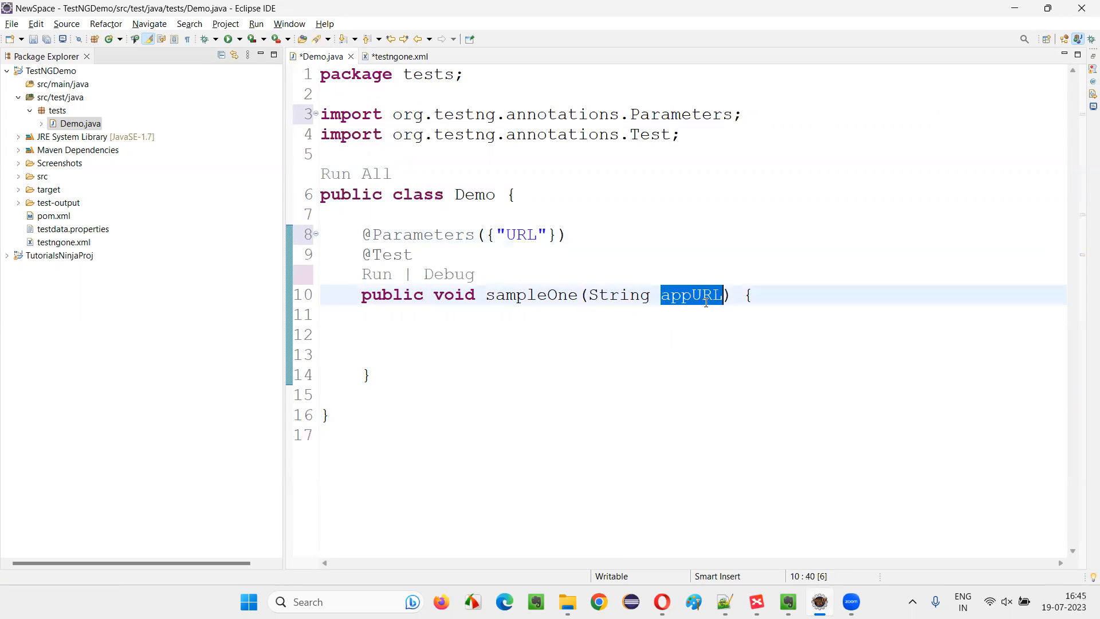
# Make sampleOne print appURL with System.out.println and save Demo.java
pyautogui.write('Sysout')
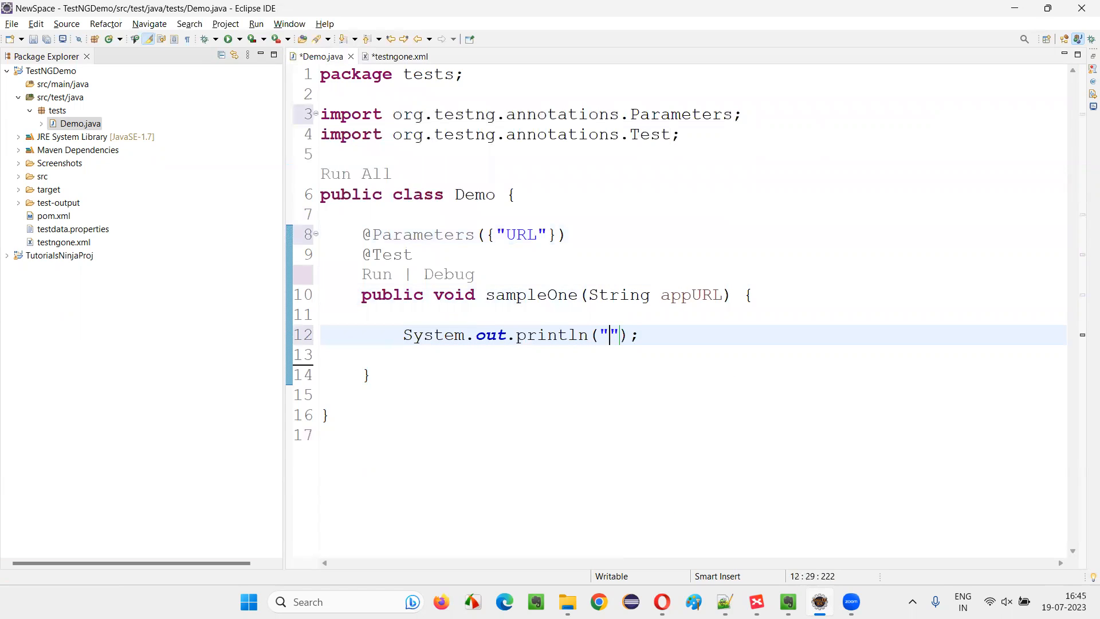
pyautogui.write('appURl')
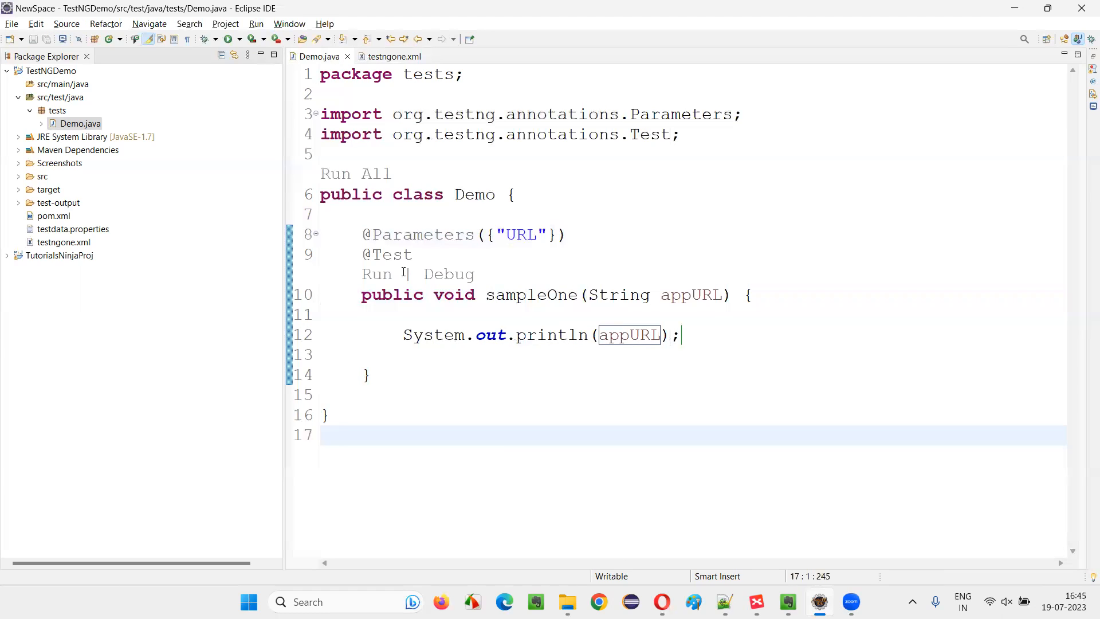
pyautogui.moveTo(380, 278)
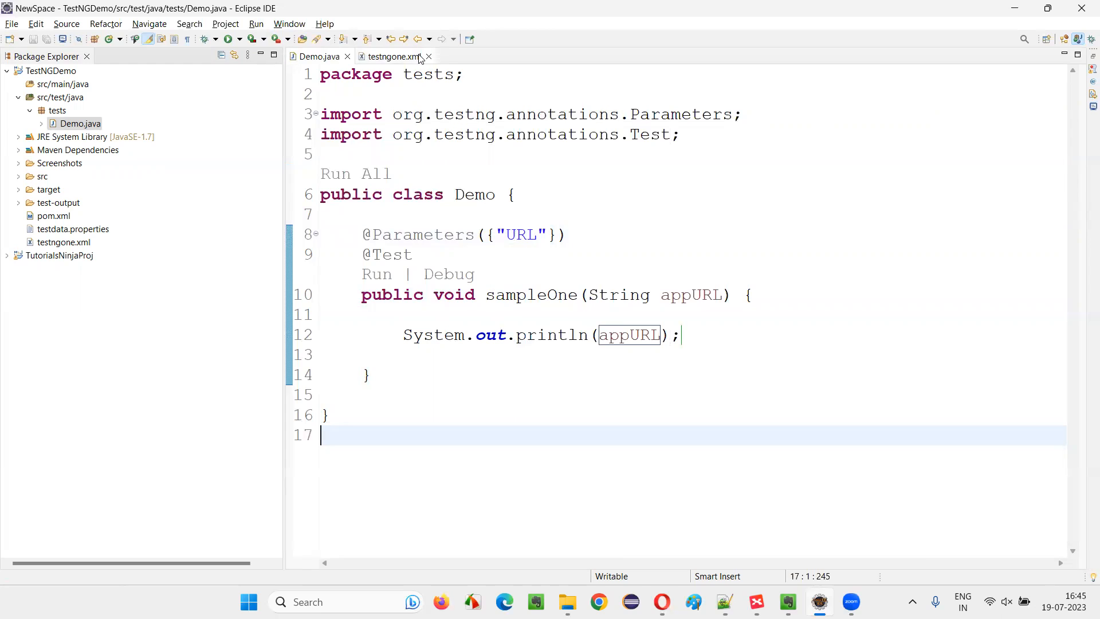
pyautogui.click(389, 56)
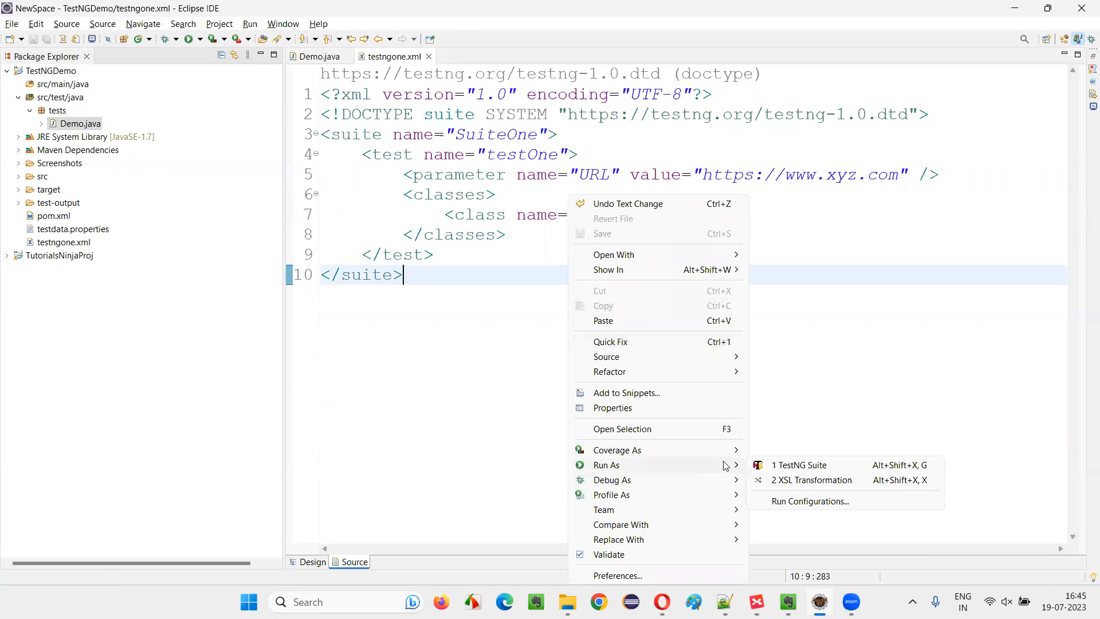
pyautogui.click(799, 464)
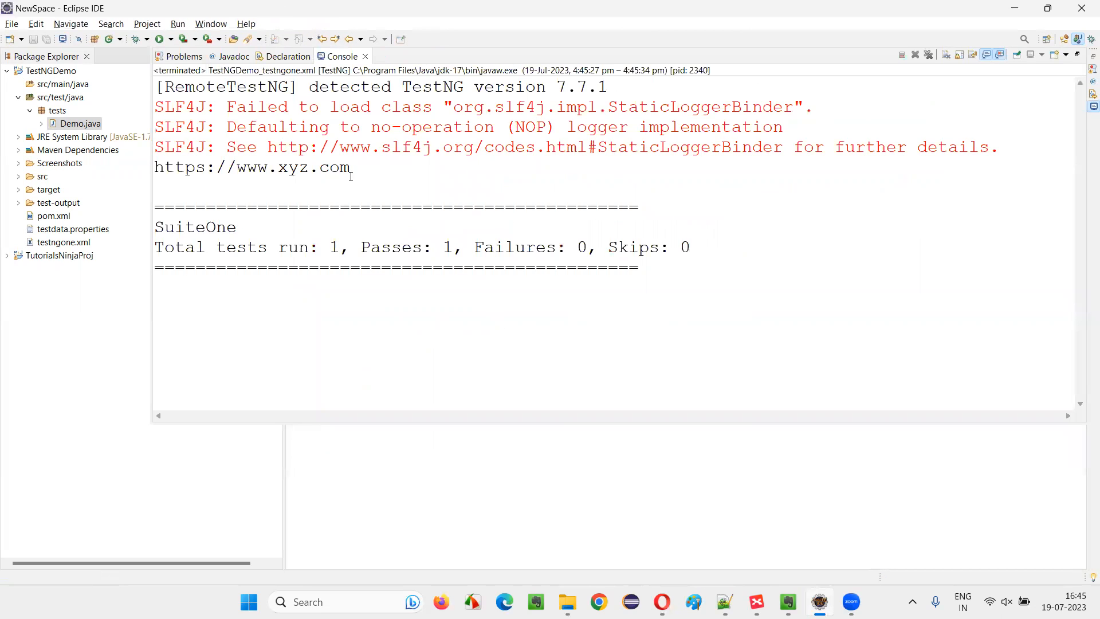
# Check the suite results showing sampleOne passed, then return to Demo.java and highlight appURL in println
pyautogui.tripleClick(252, 168)
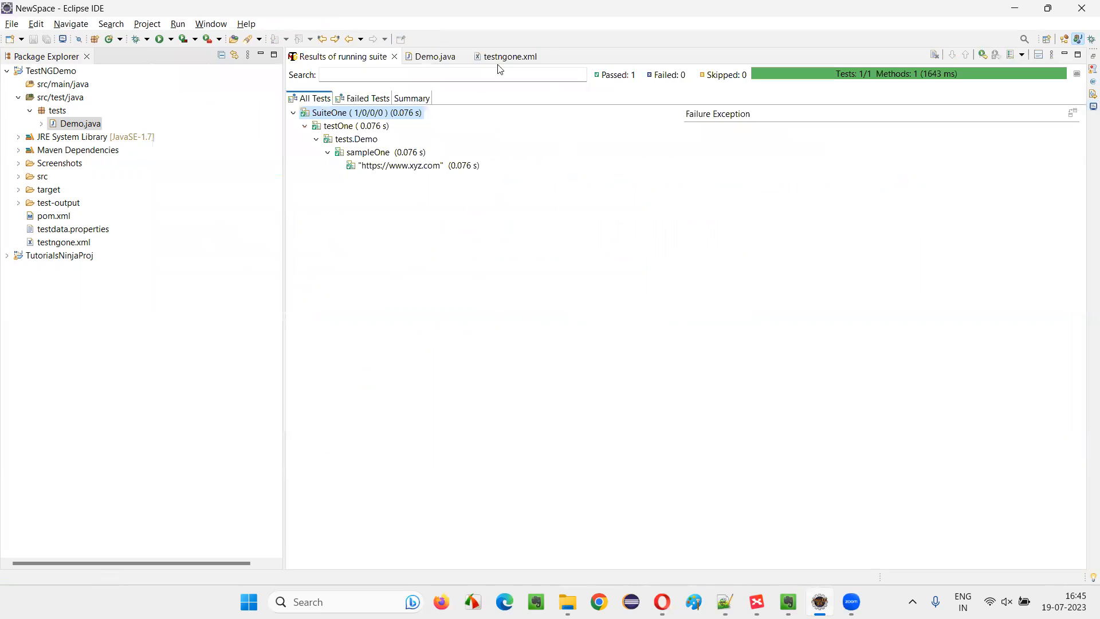
pyautogui.click(505, 56)
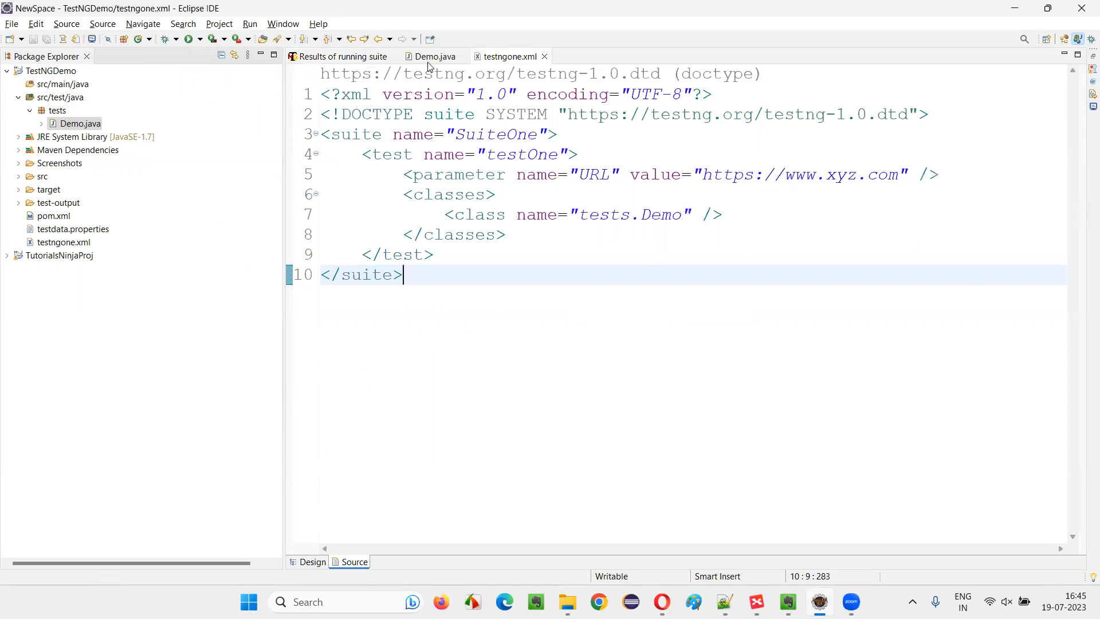
pyautogui.click(433, 56)
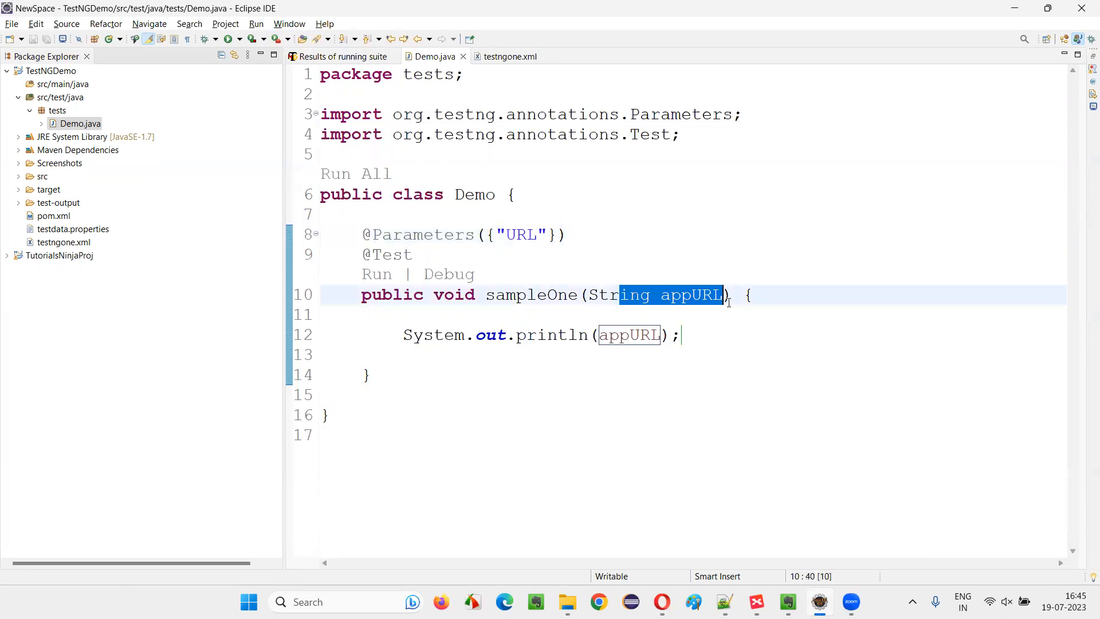
pyautogui.doubleClick(629, 335)
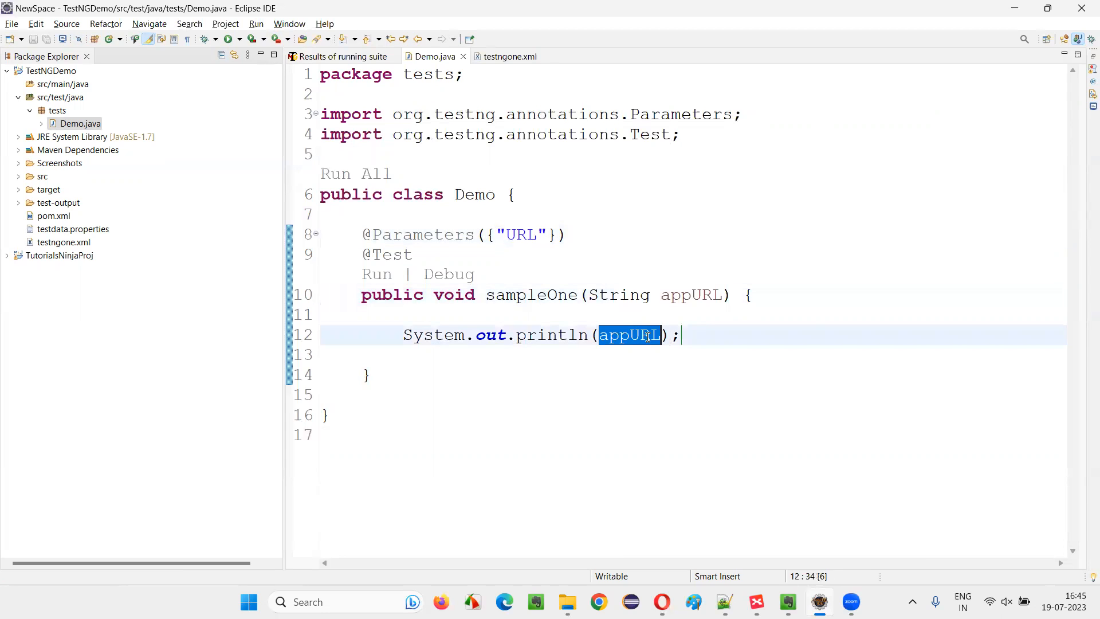
pyautogui.click(724, 601)
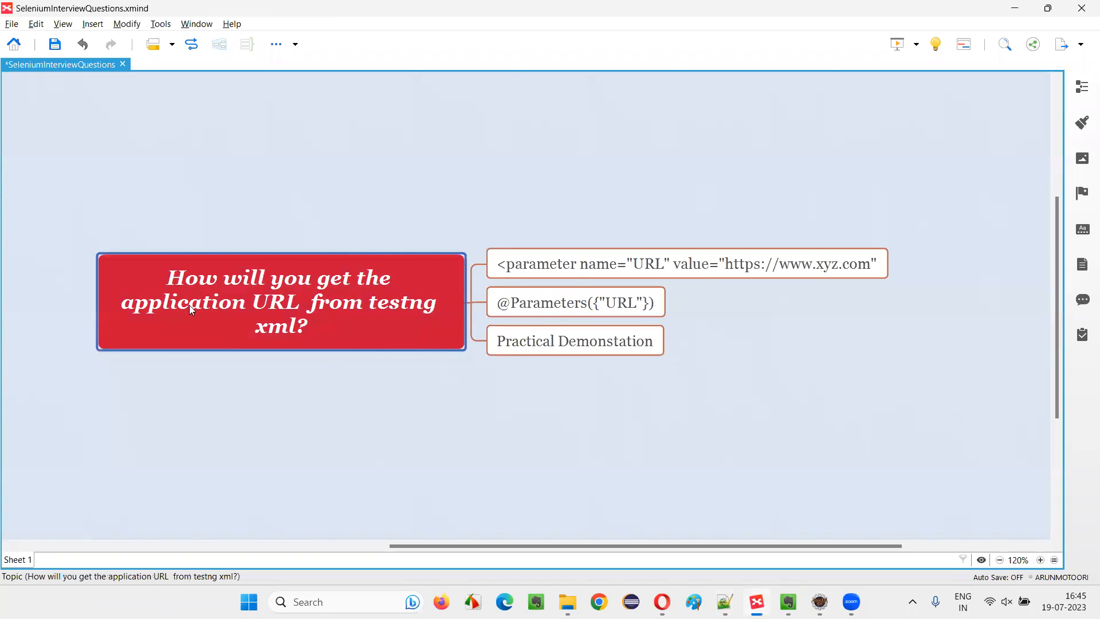
pyautogui.moveTo(376, 324)
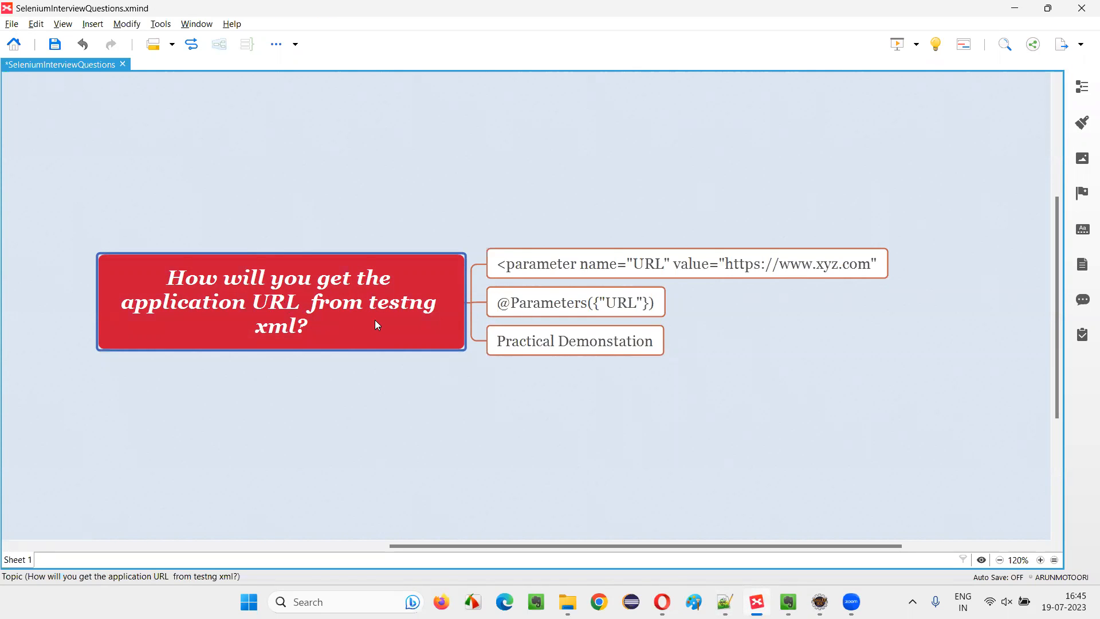
pyautogui.moveTo(312, 347)
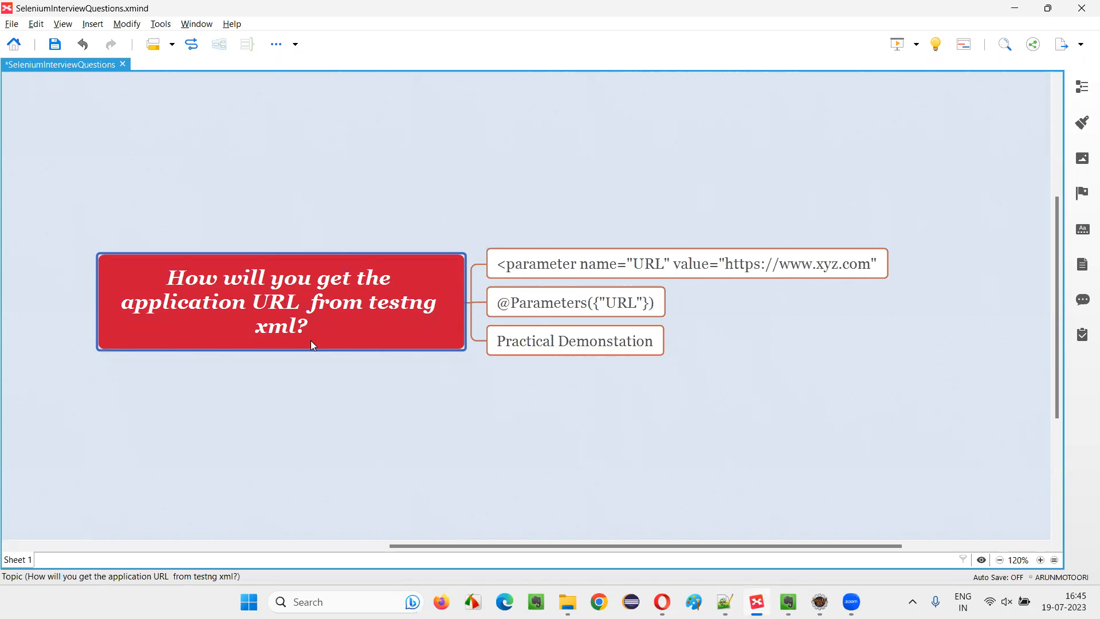
pyautogui.moveTo(232, 308)
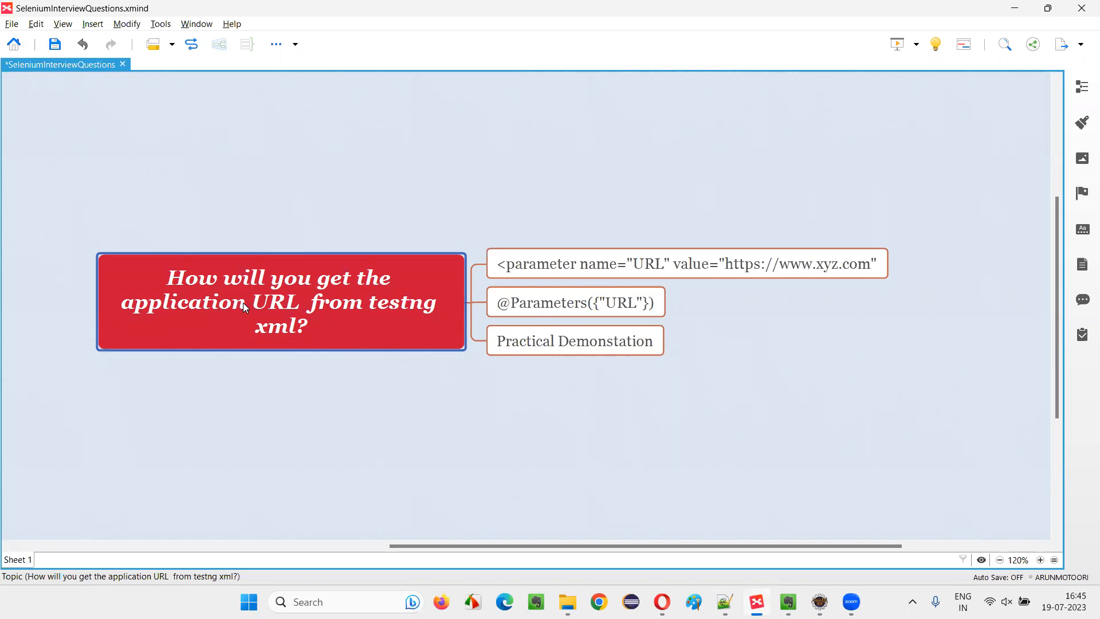
pyautogui.moveTo(317, 352)
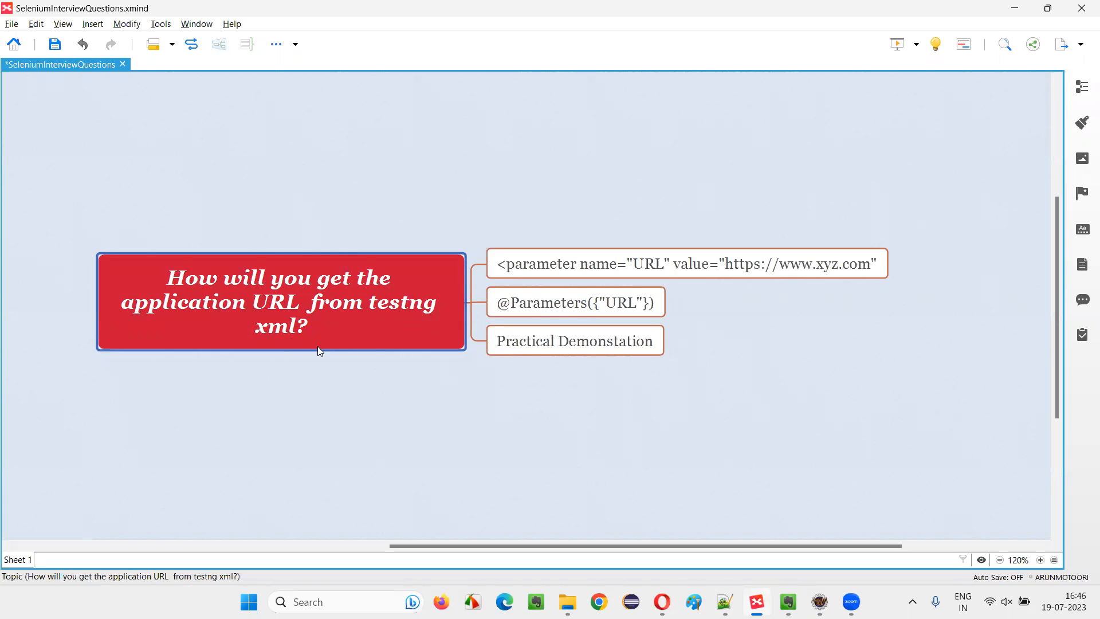
pyautogui.moveTo(321, 352)
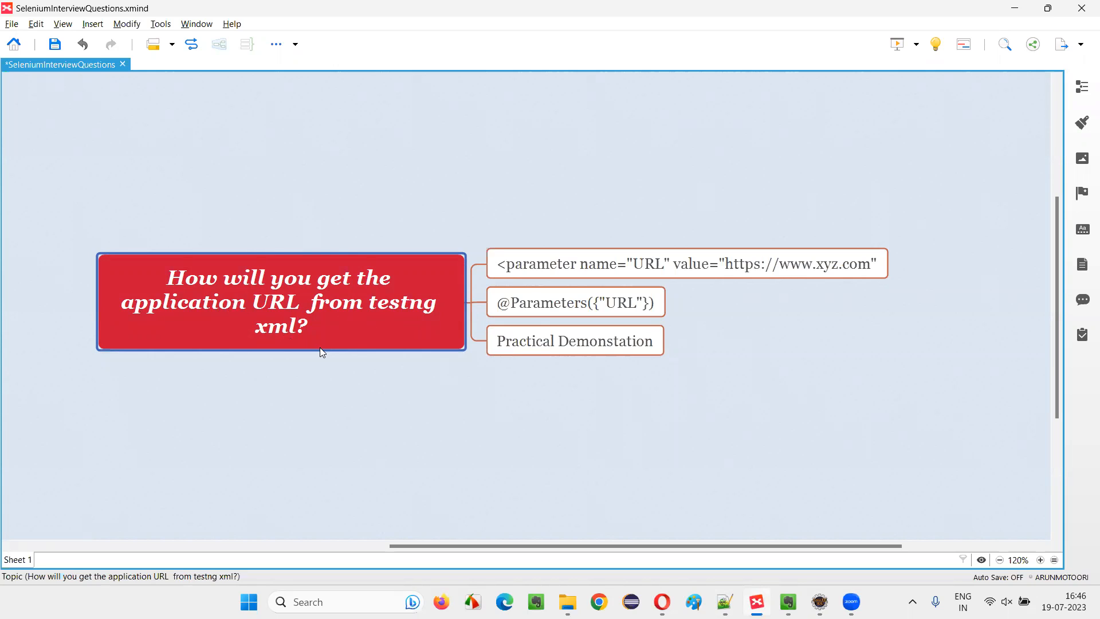
pyautogui.moveTo(280, 315)
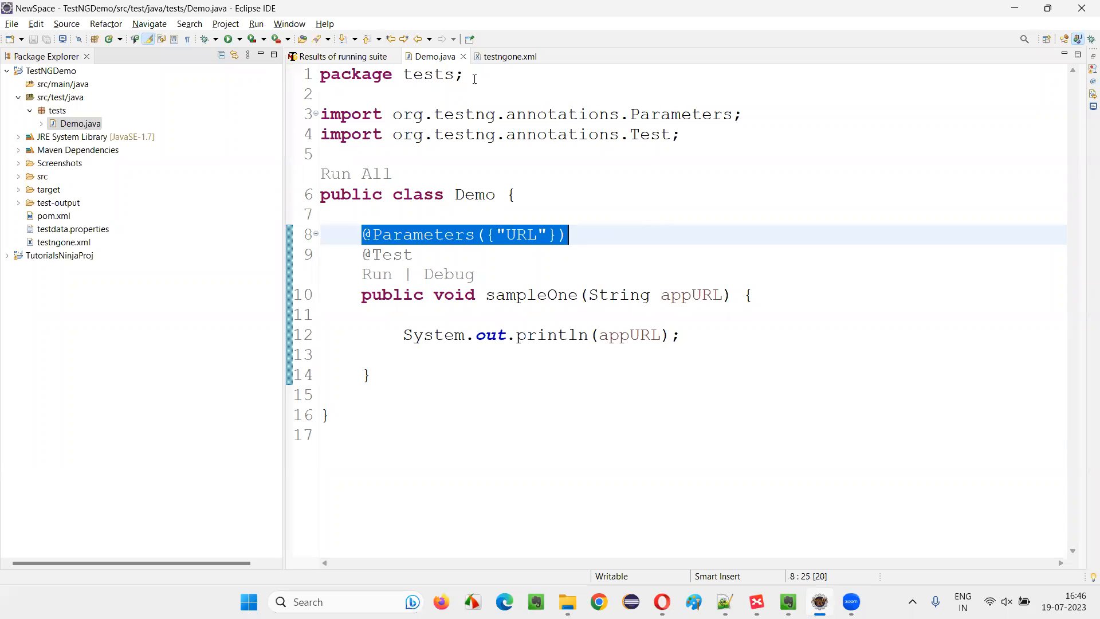
# Review the URL parameter in testngone.xml before returning to the XMind question map
pyautogui.click(511, 56)
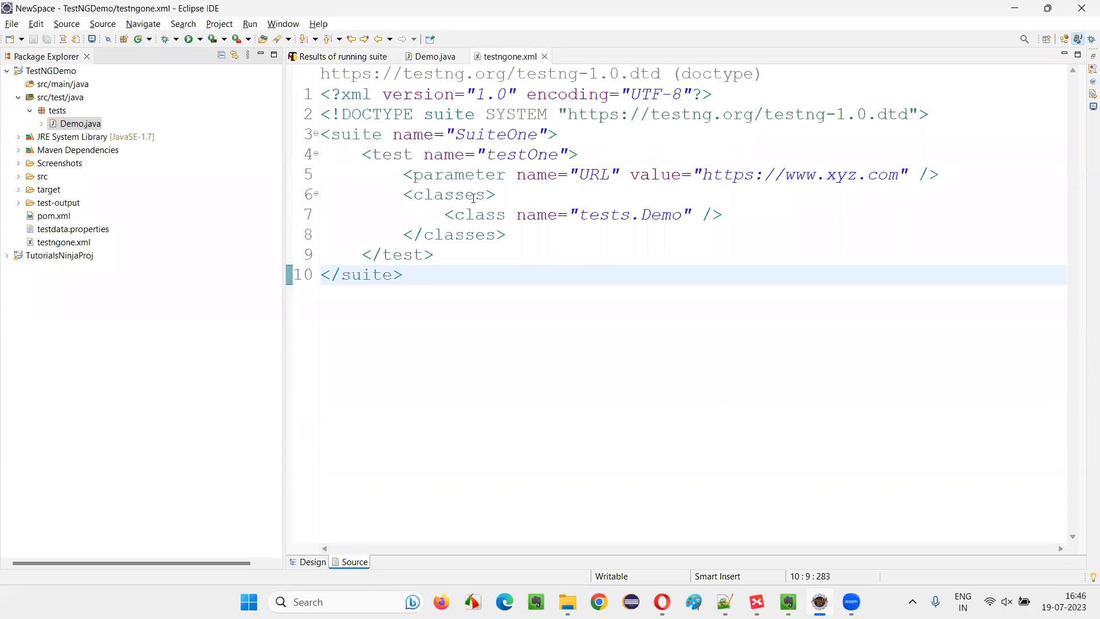
pyautogui.doubleClick(800, 174)
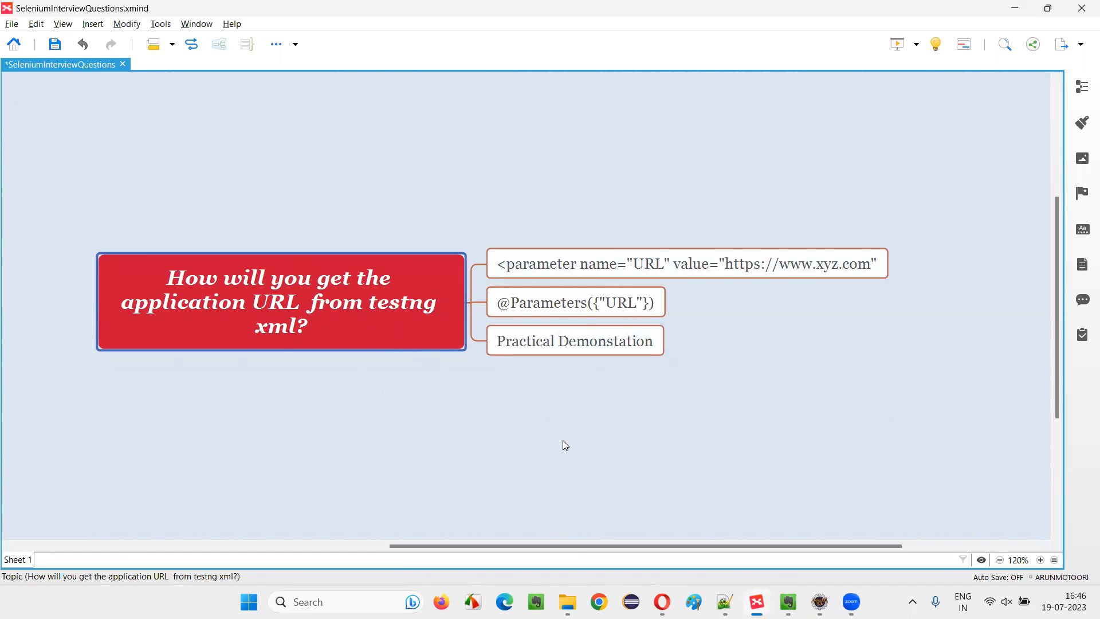
pyautogui.moveTo(566, 453)
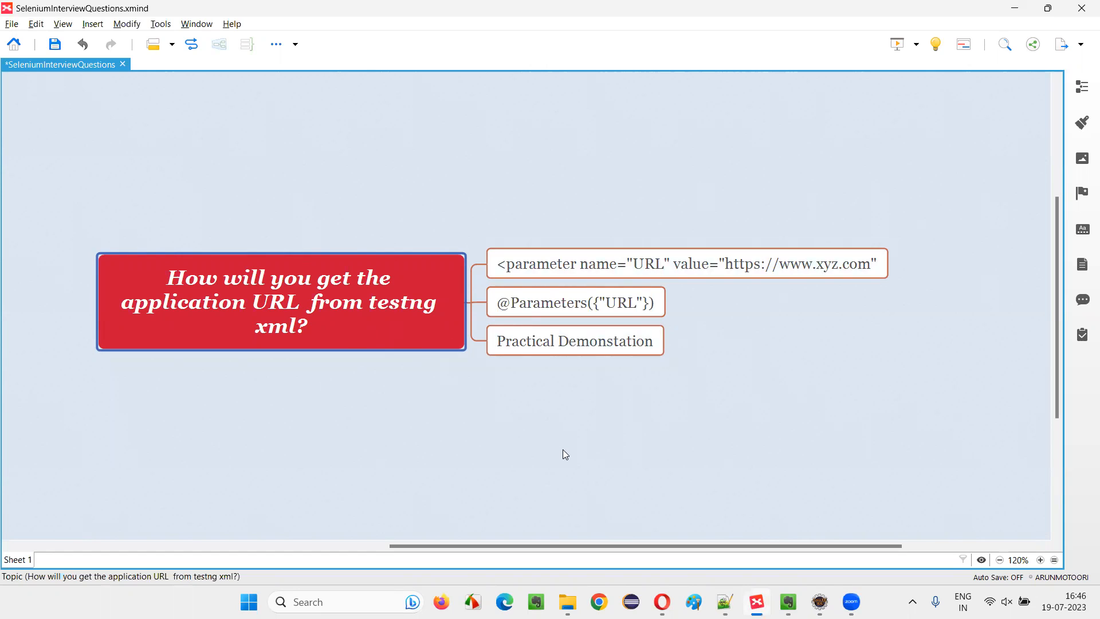